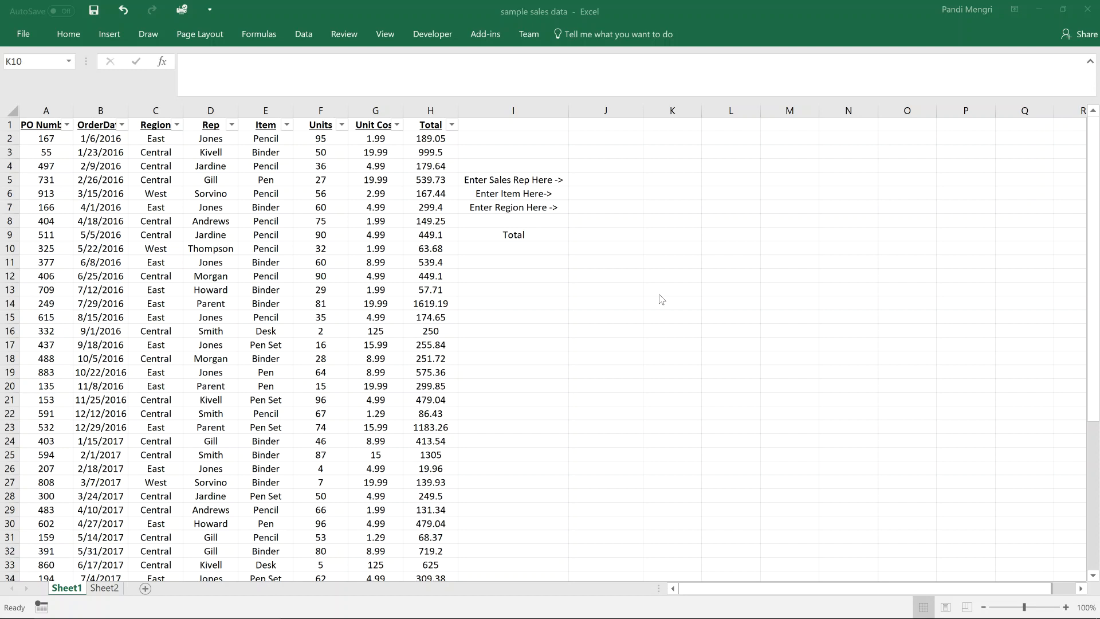
pyautogui.moveTo(40, 204)
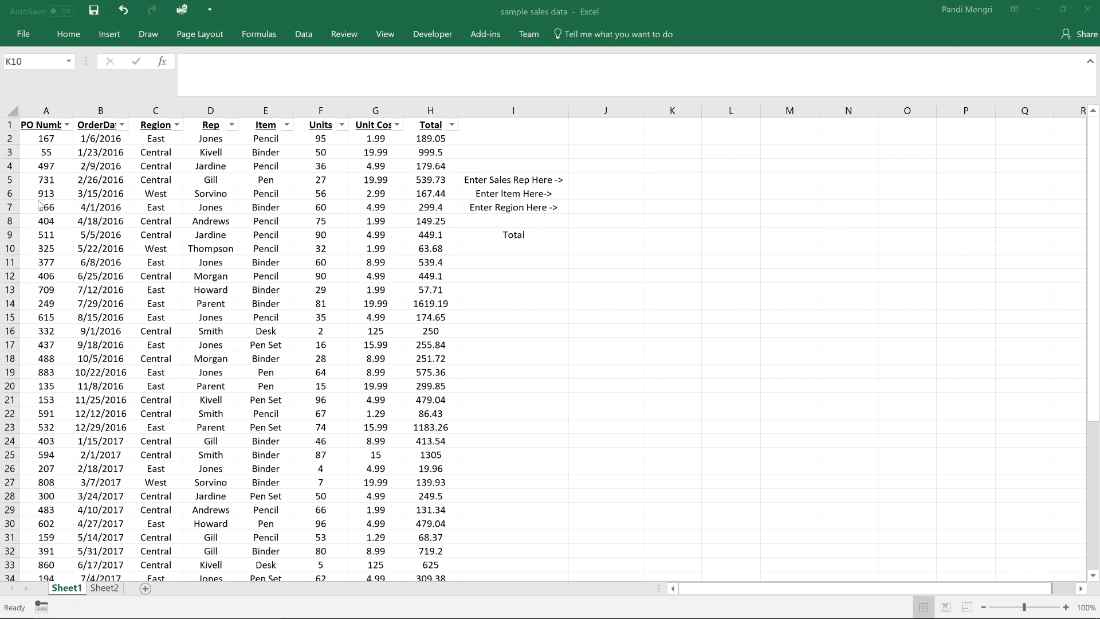
# Identify the rep and region input cells, then start typing =sumif in J9.
pyautogui.click(672, 248)
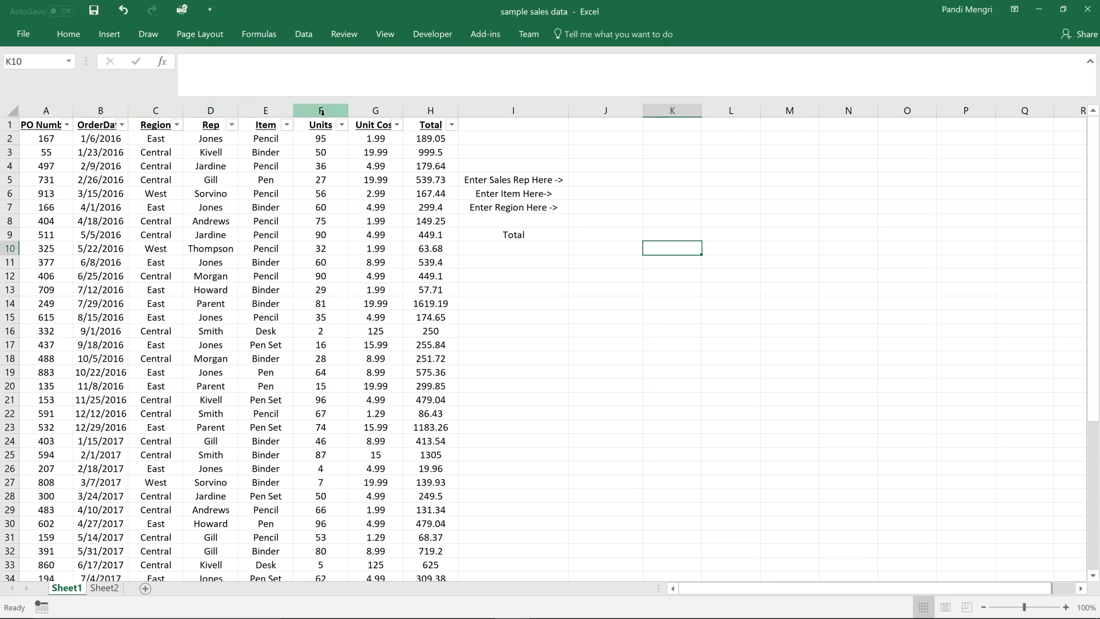
pyautogui.moveTo(431, 109)
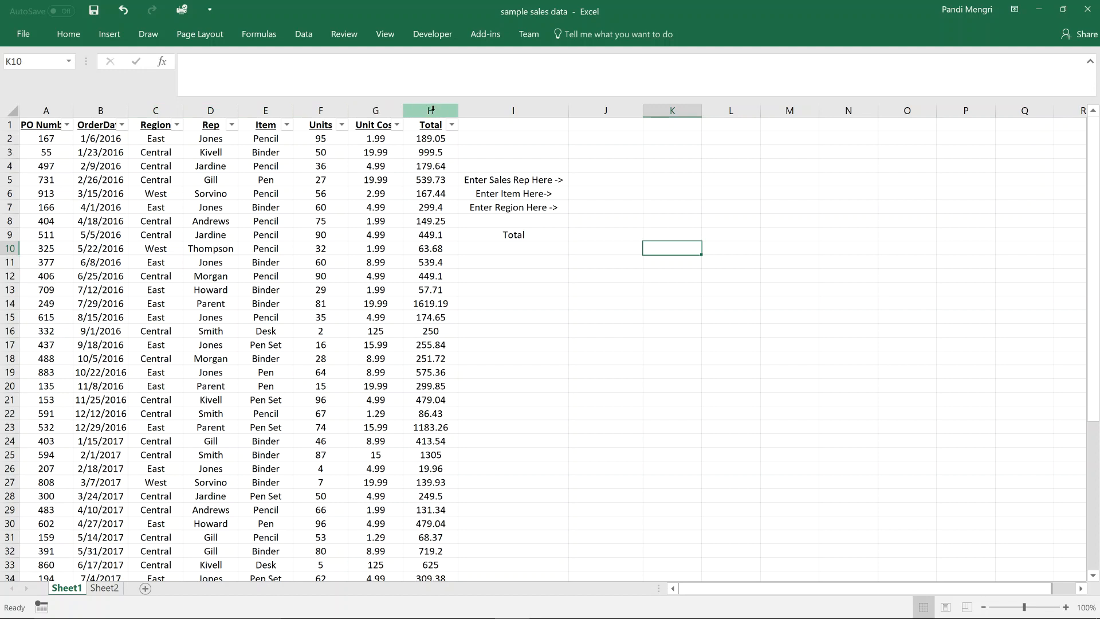
pyautogui.moveTo(602, 174)
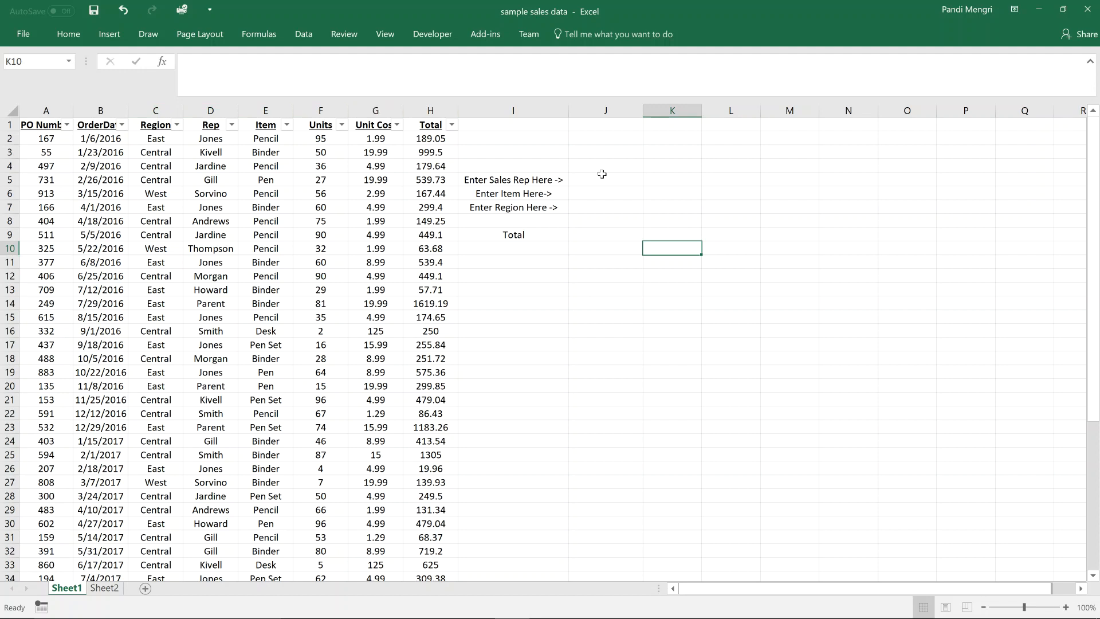
pyautogui.moveTo(610, 180)
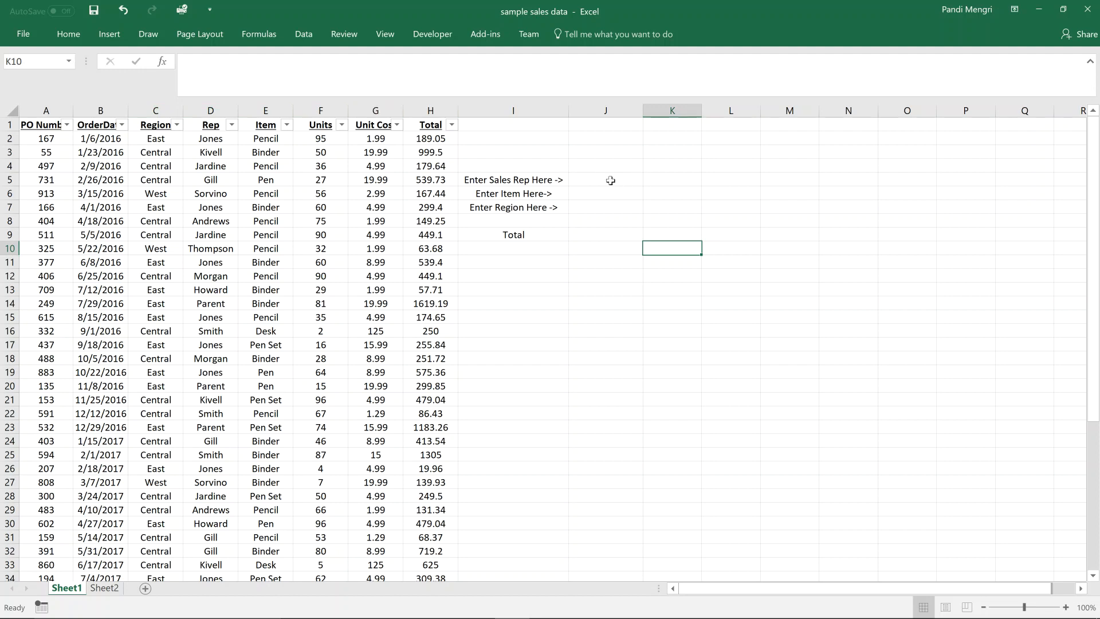
pyautogui.click(605, 178)
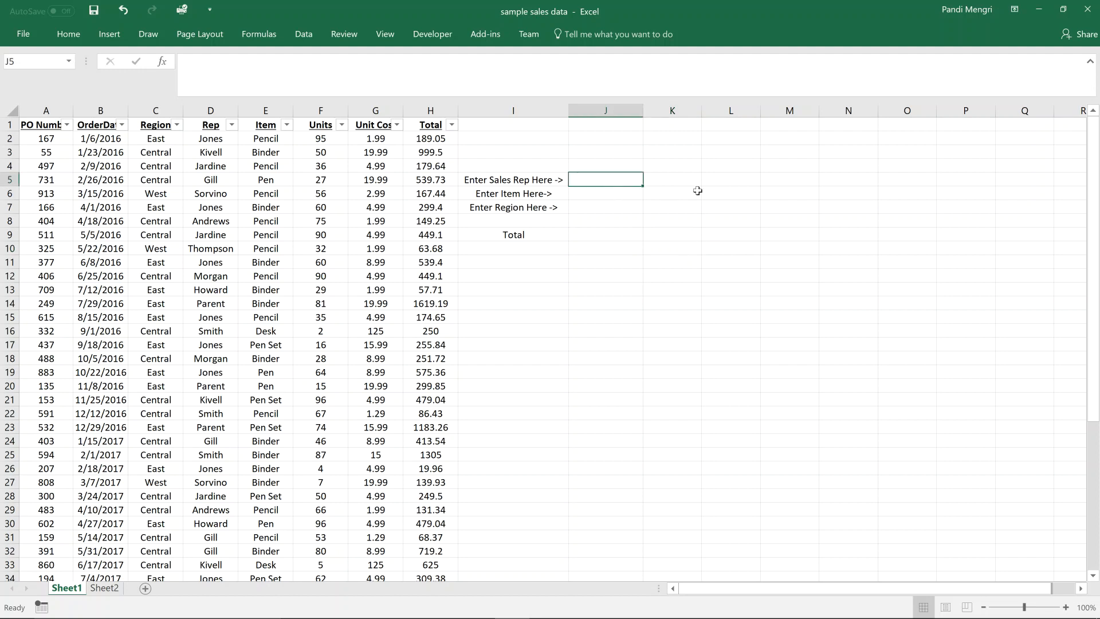
pyautogui.click(605, 207)
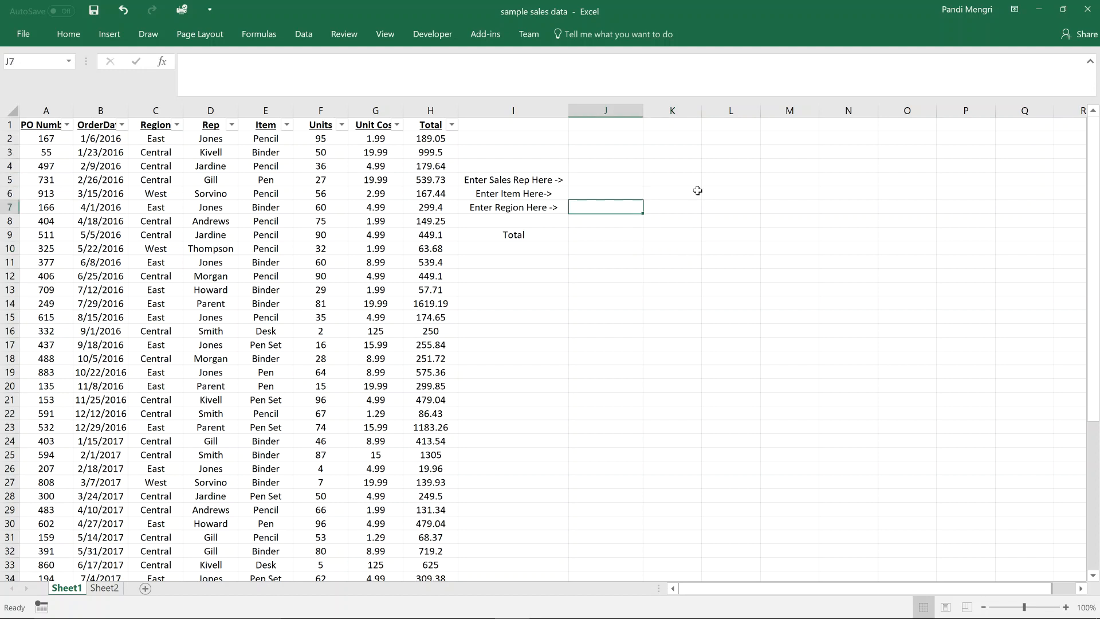
pyautogui.click(605, 234)
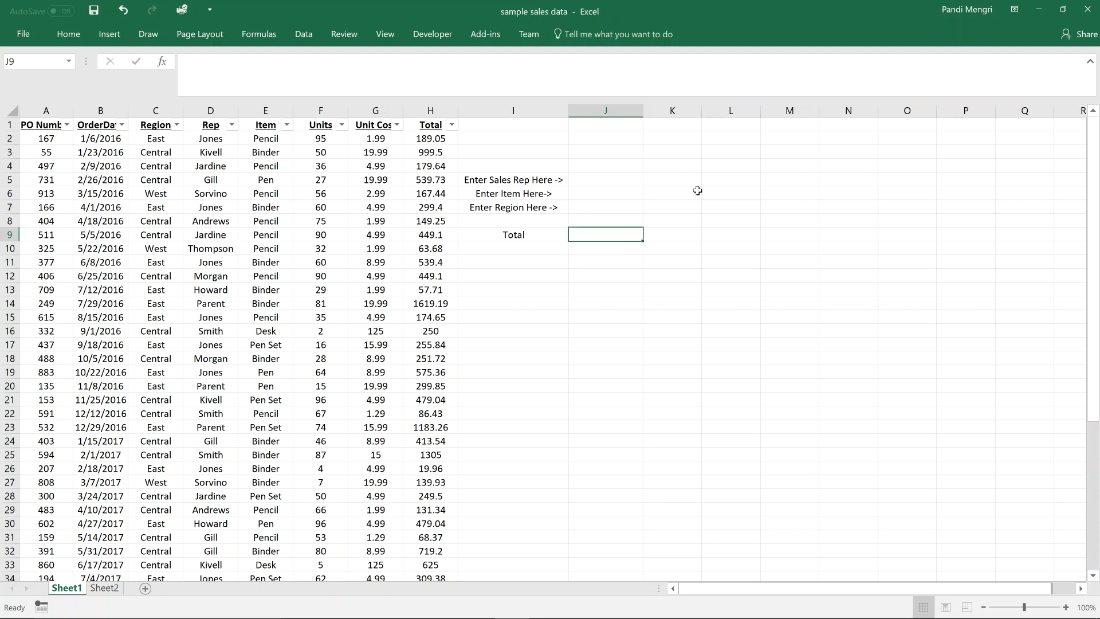
pyautogui.write('=')
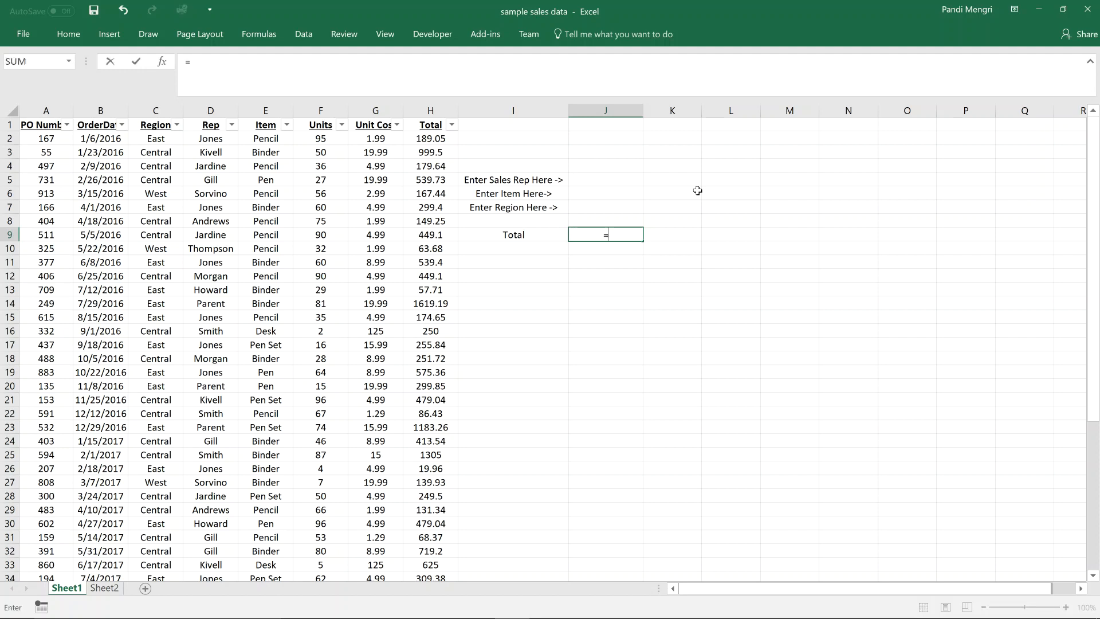
pyautogui.write('sumif')
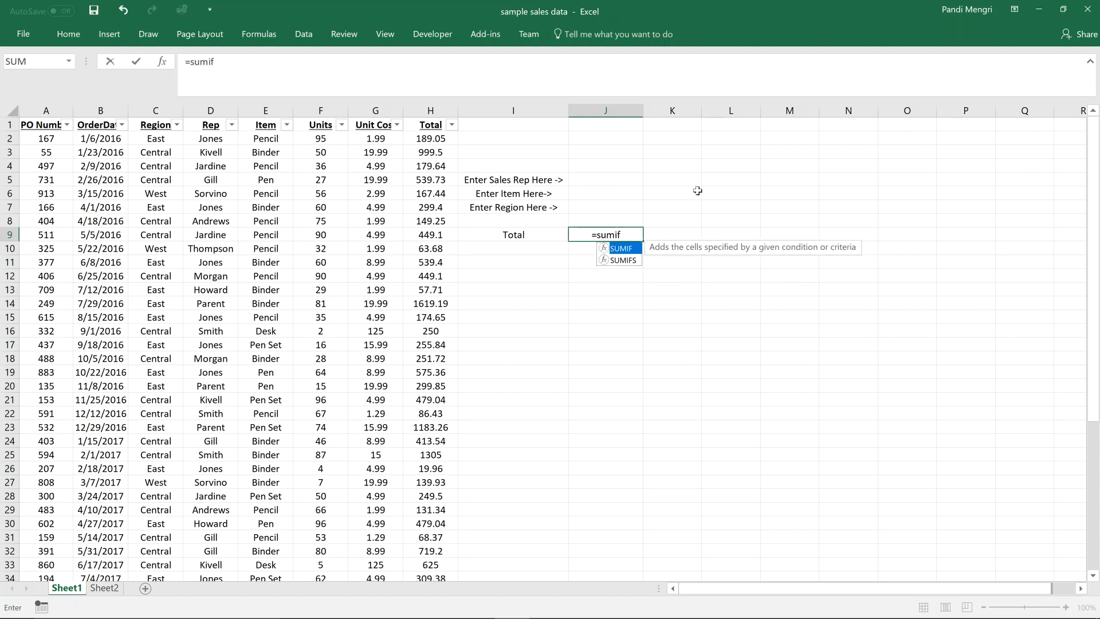
pyautogui.moveTo(632, 251)
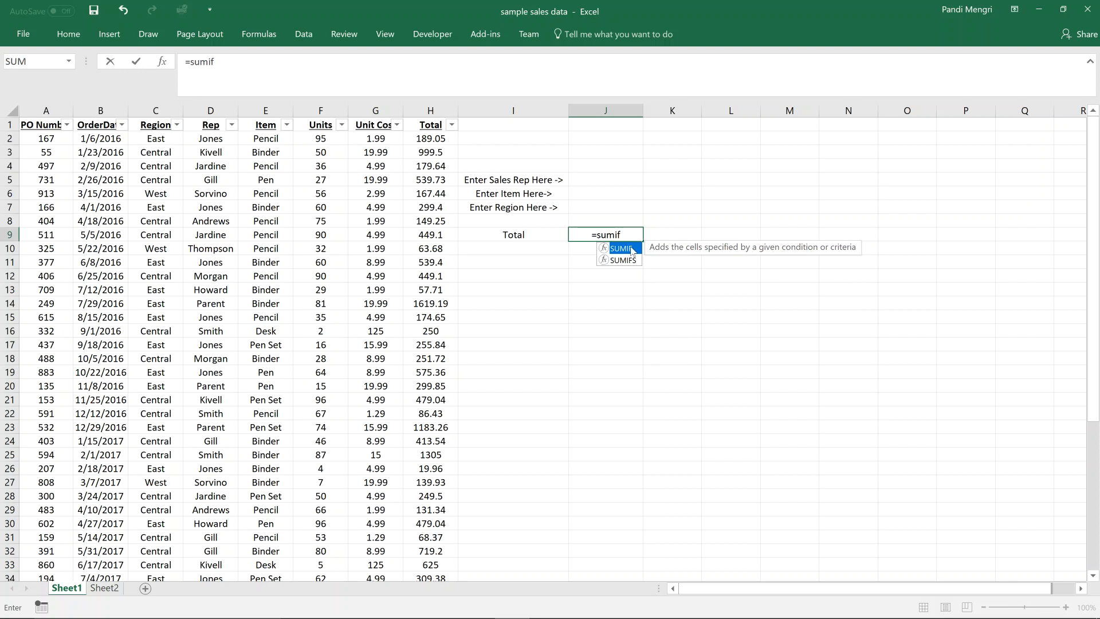
pyautogui.moveTo(634, 266)
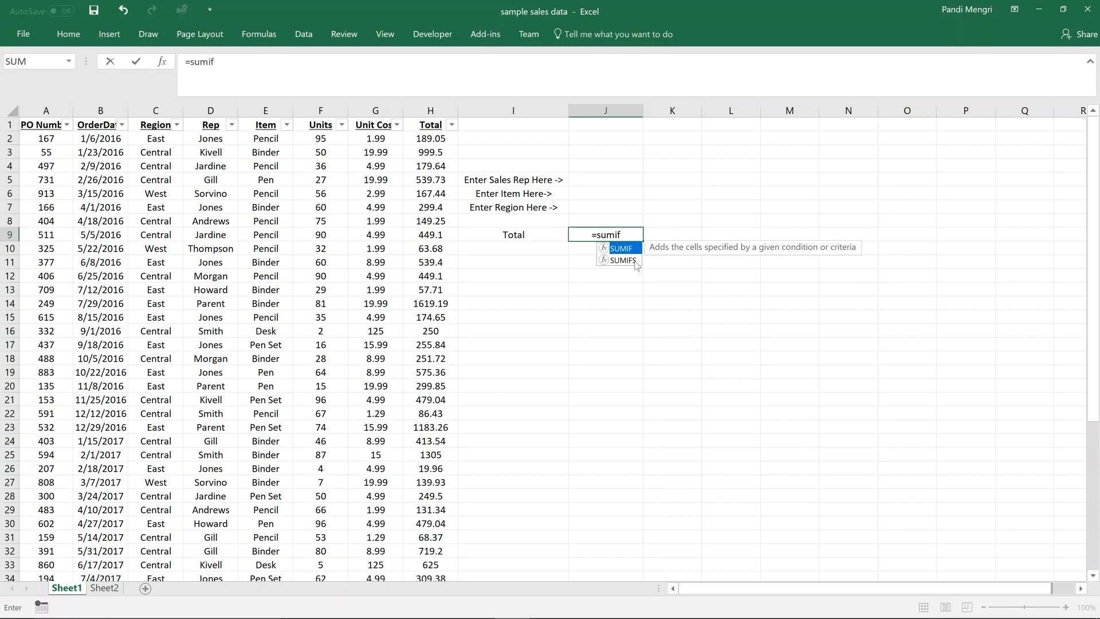
pyautogui.moveTo(621, 260)
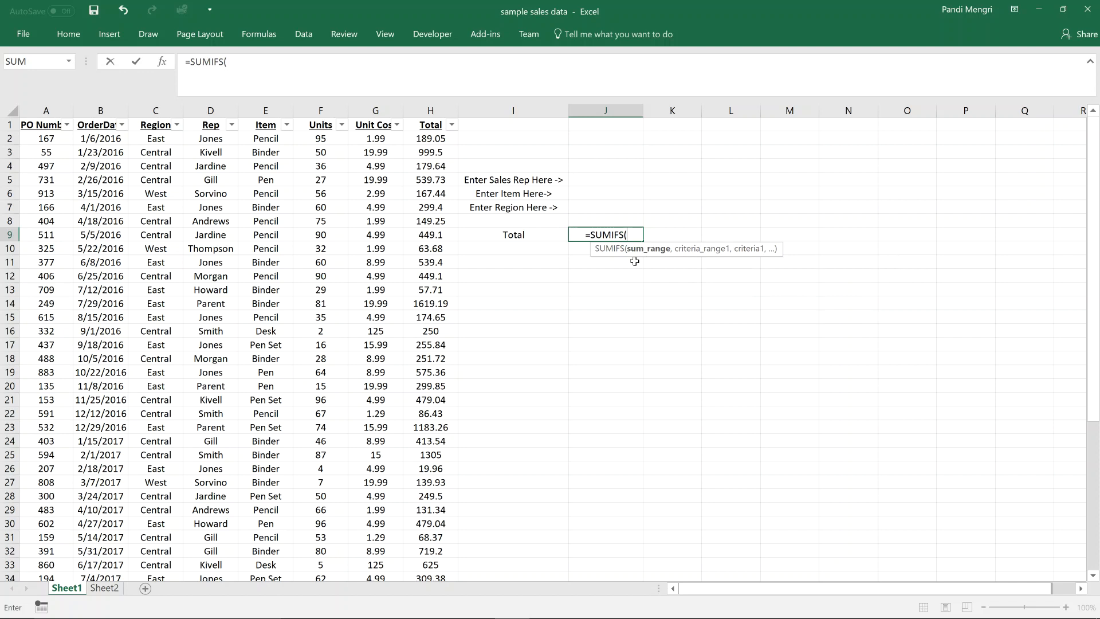
pyautogui.moveTo(648, 249)
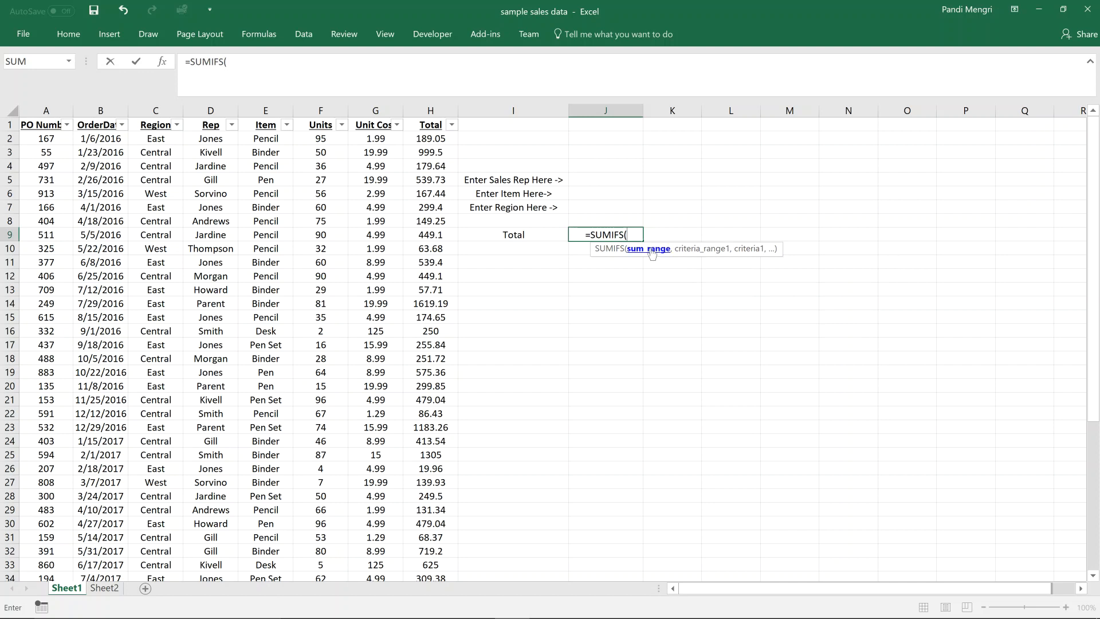
pyautogui.moveTo(641, 259)
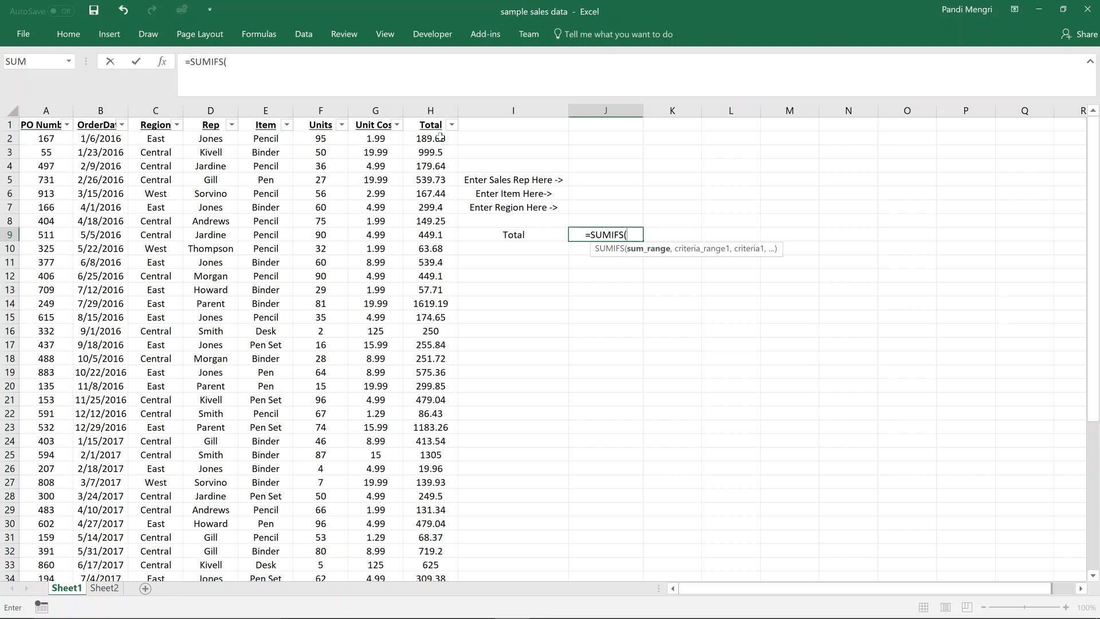
# Enter the Total column H2:H44 as the SUMIFS sum range, followed by a comma.
pyautogui.click(430, 138)
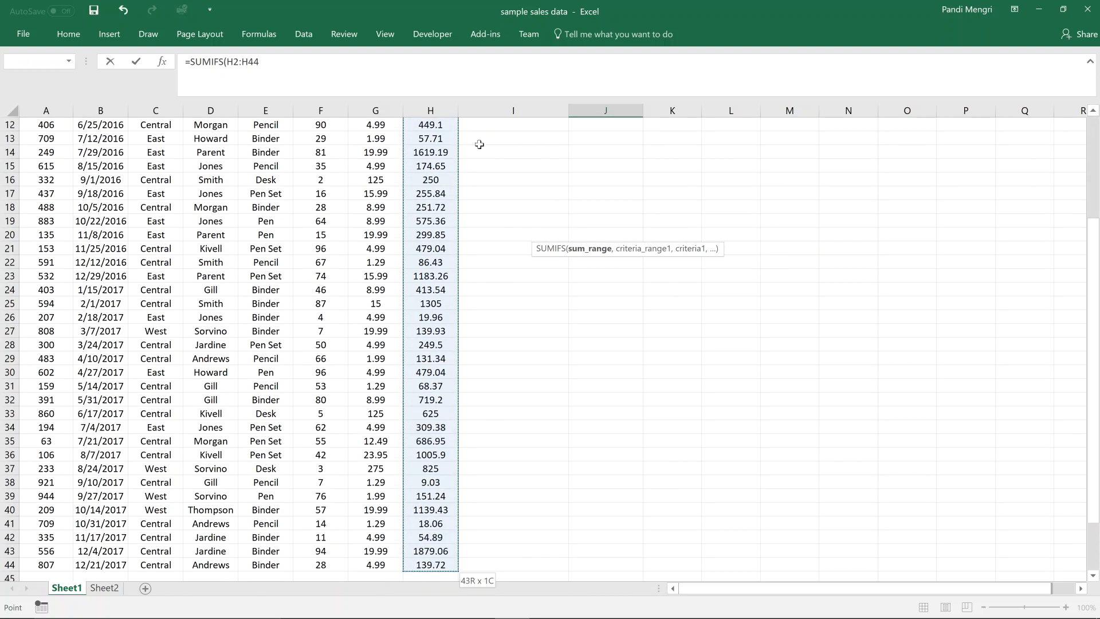
pyautogui.write(',')
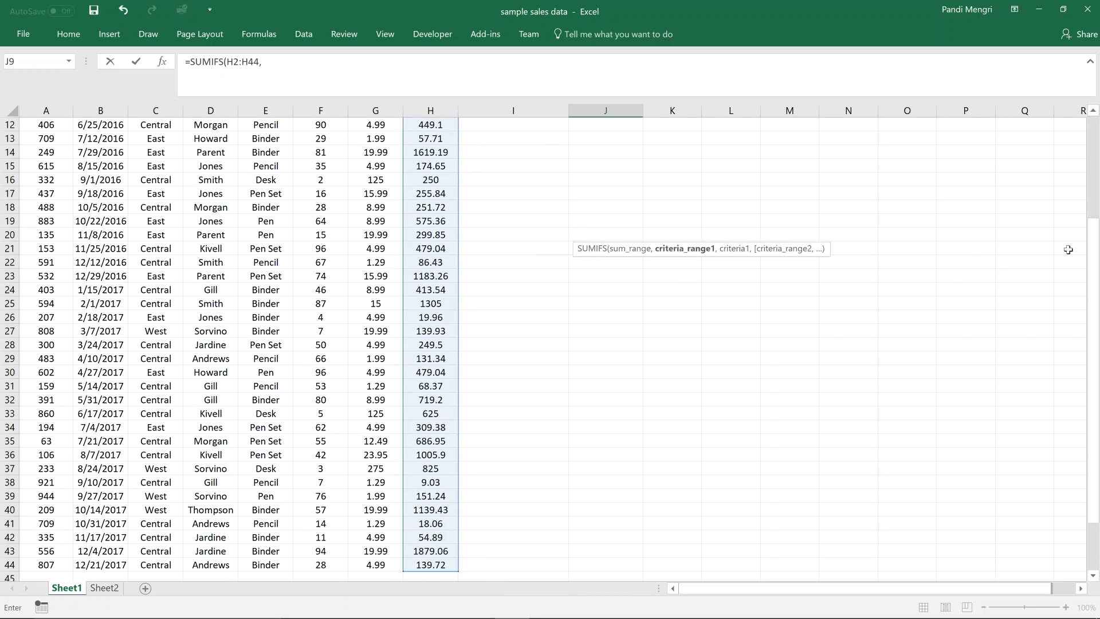
pyautogui.scroll(3)
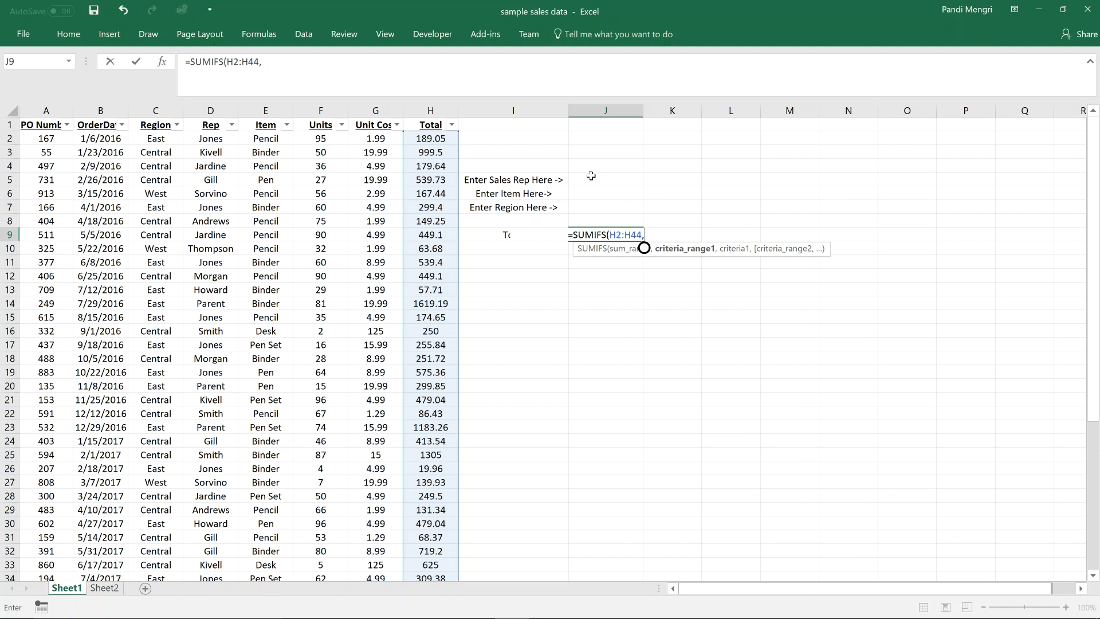
pyautogui.moveTo(481, 180)
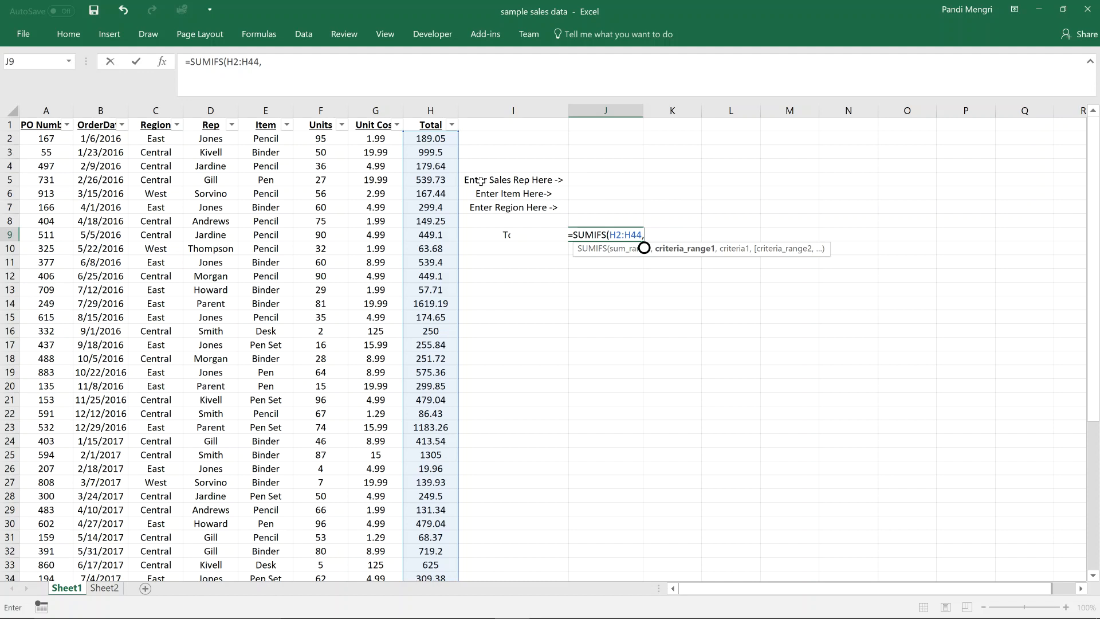
# Add D2:D44 as the first criteria range, deleting the hard-coded "Jones" text.
pyautogui.click(211, 138)
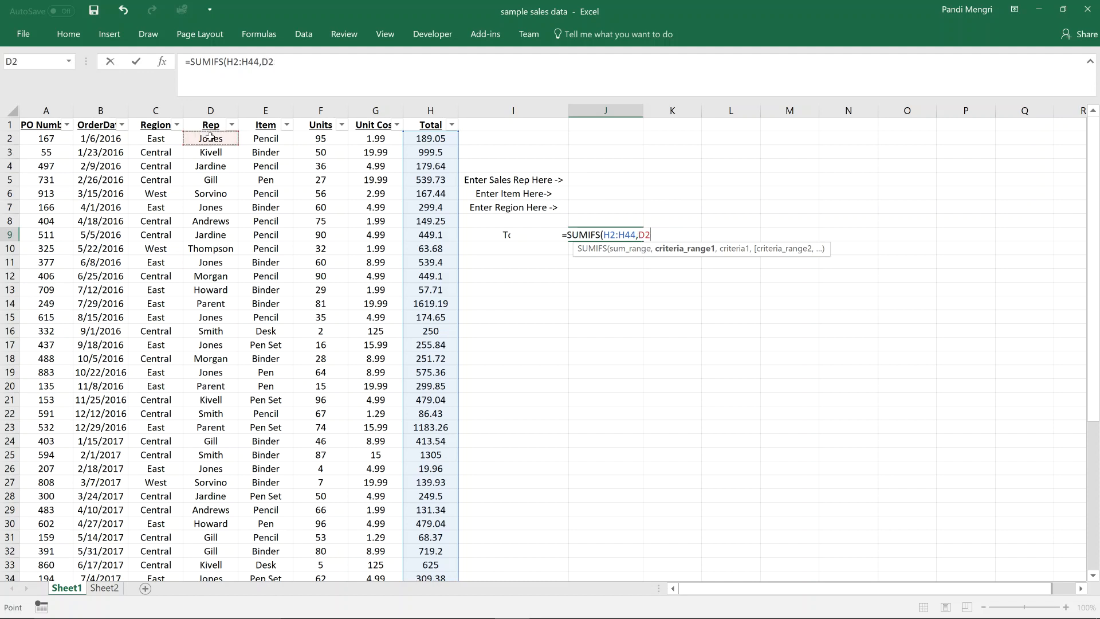
pyautogui.moveTo(256, 138)
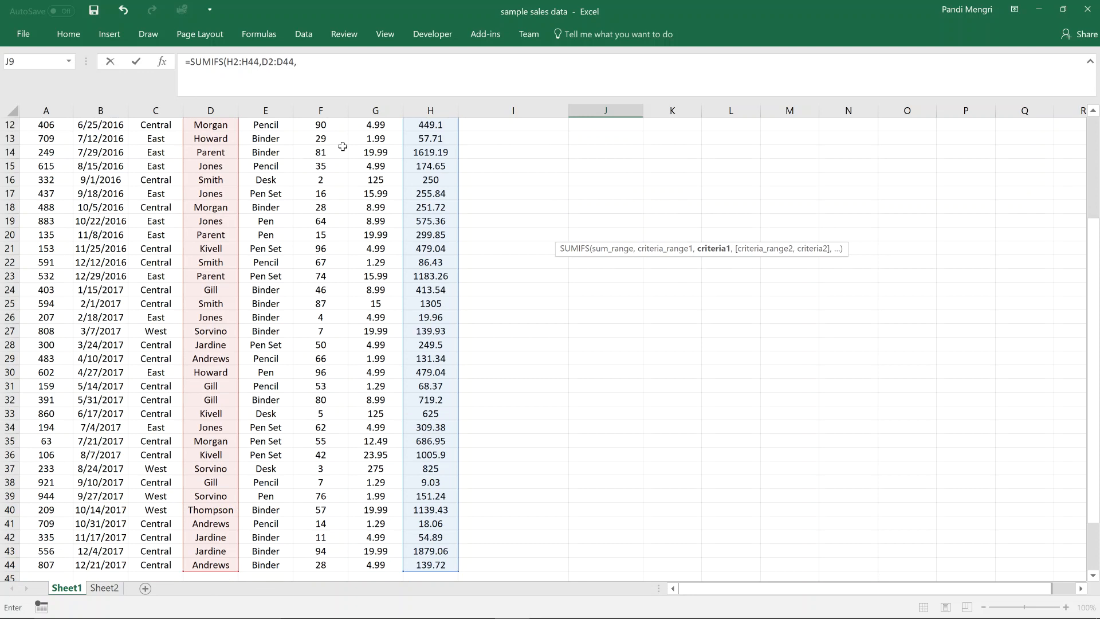
pyautogui.scroll(3)
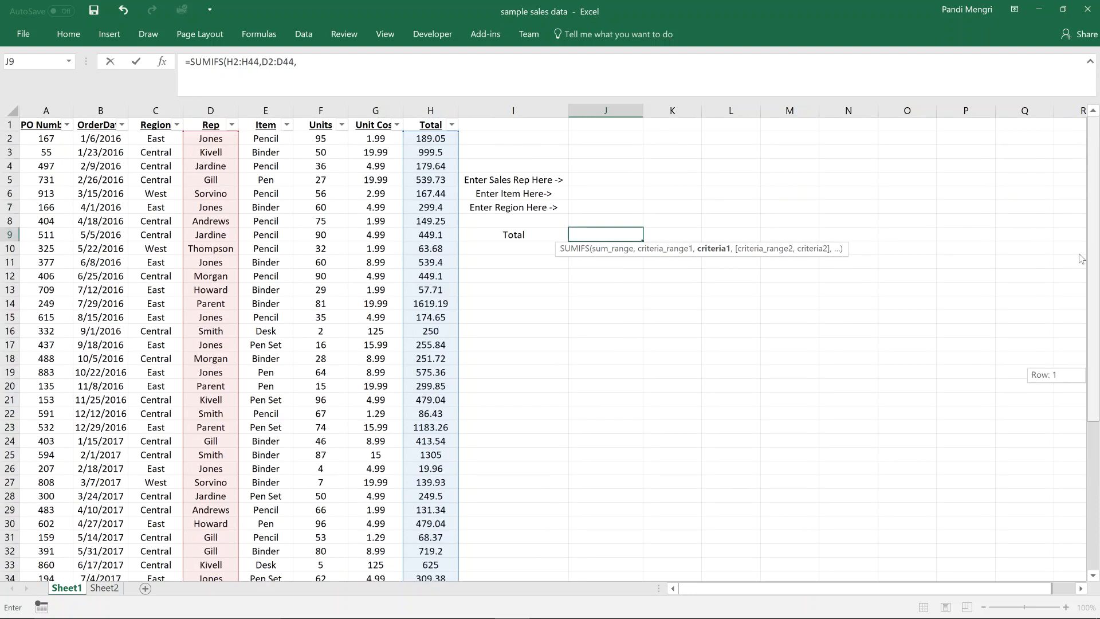
pyautogui.write('"')
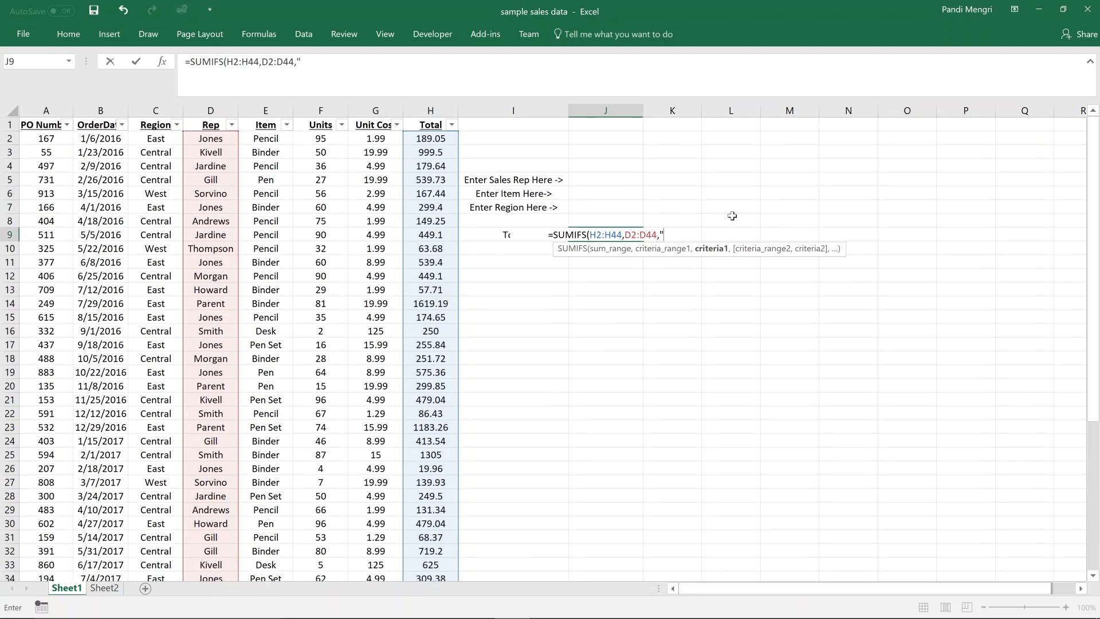
pyautogui.write('Jones')
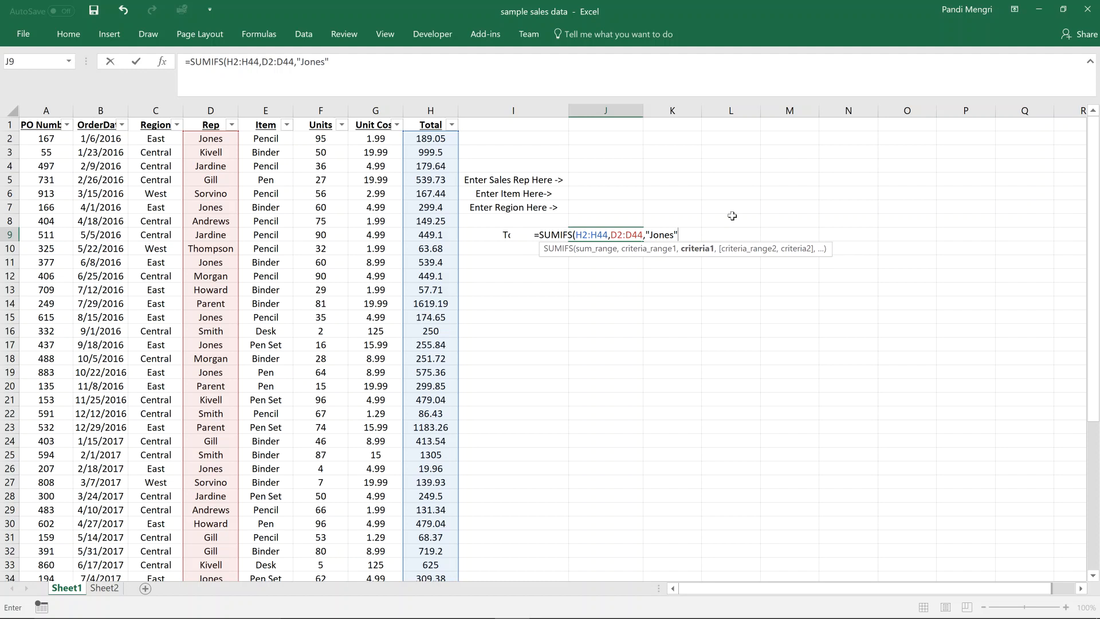
pyautogui.press('Backspace')
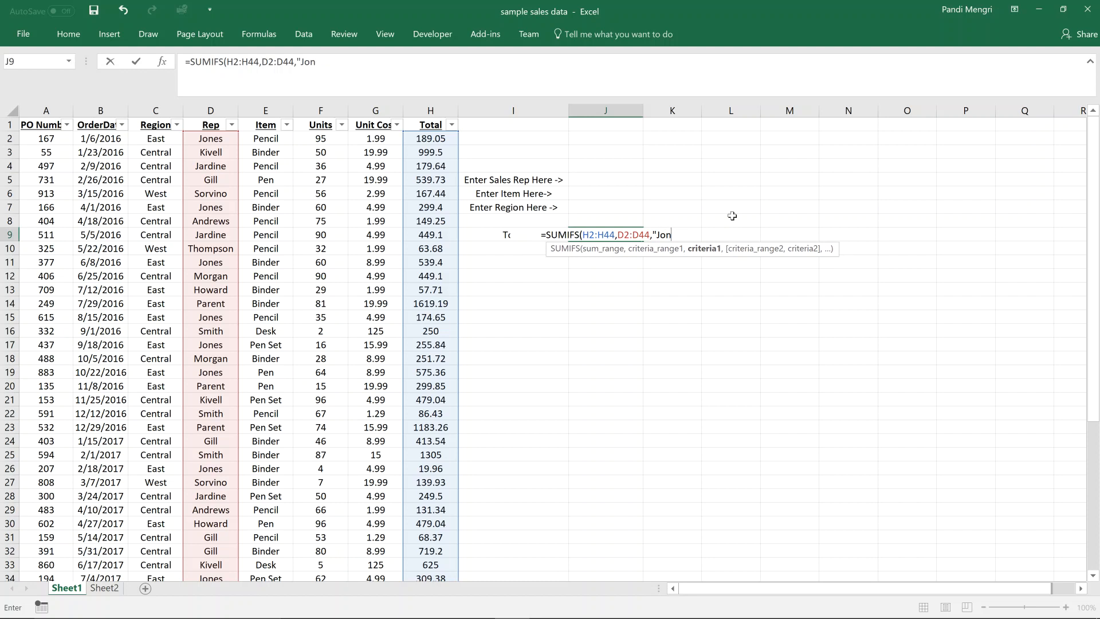
pyautogui.press('backspace')
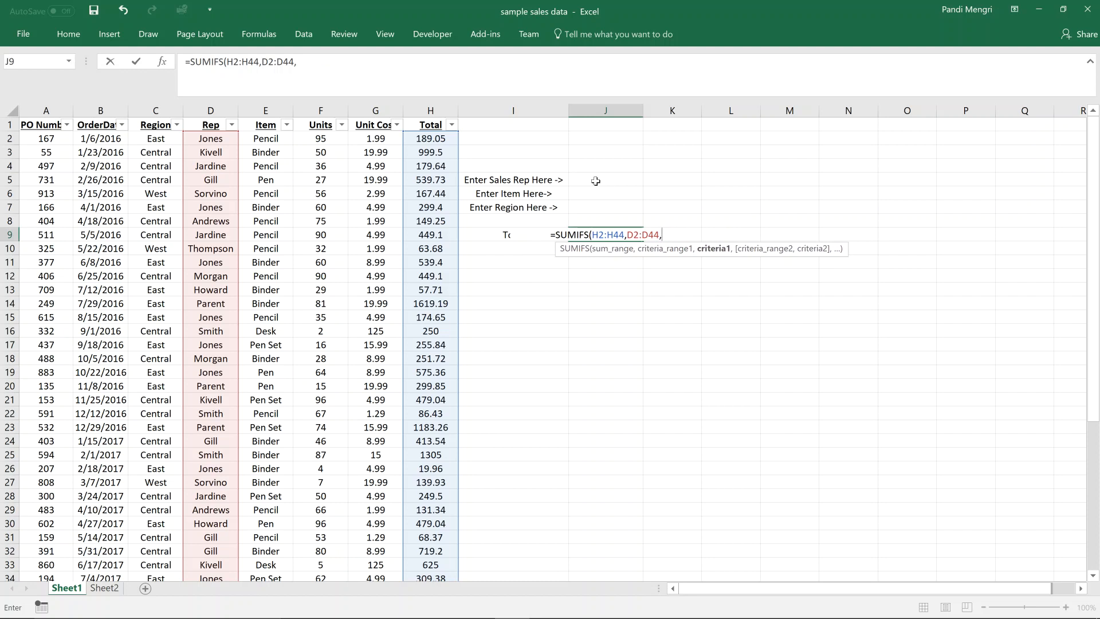
# Add J5 as the rep criterion and E2:E44 as the second criteria range.
pyautogui.click(605, 179)
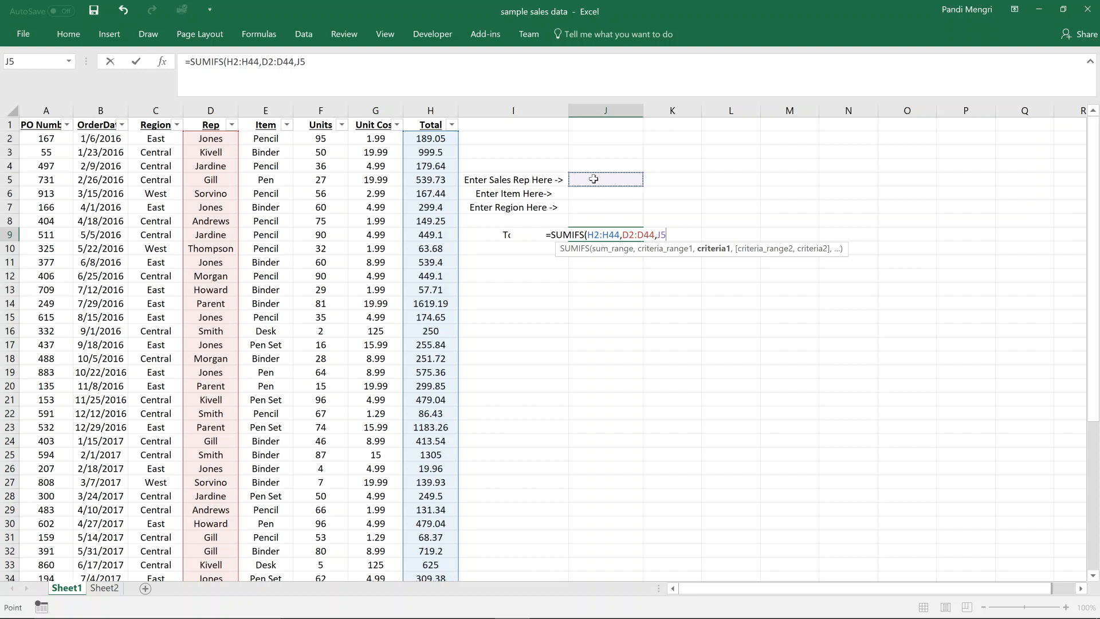
pyautogui.write(',')
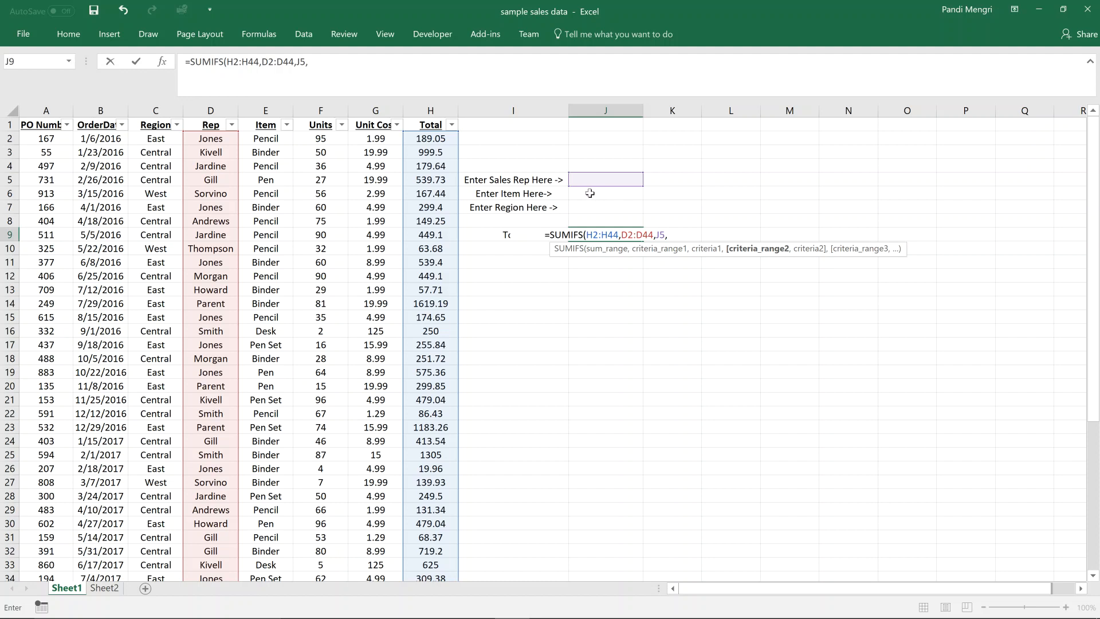
pyautogui.moveTo(780, 262)
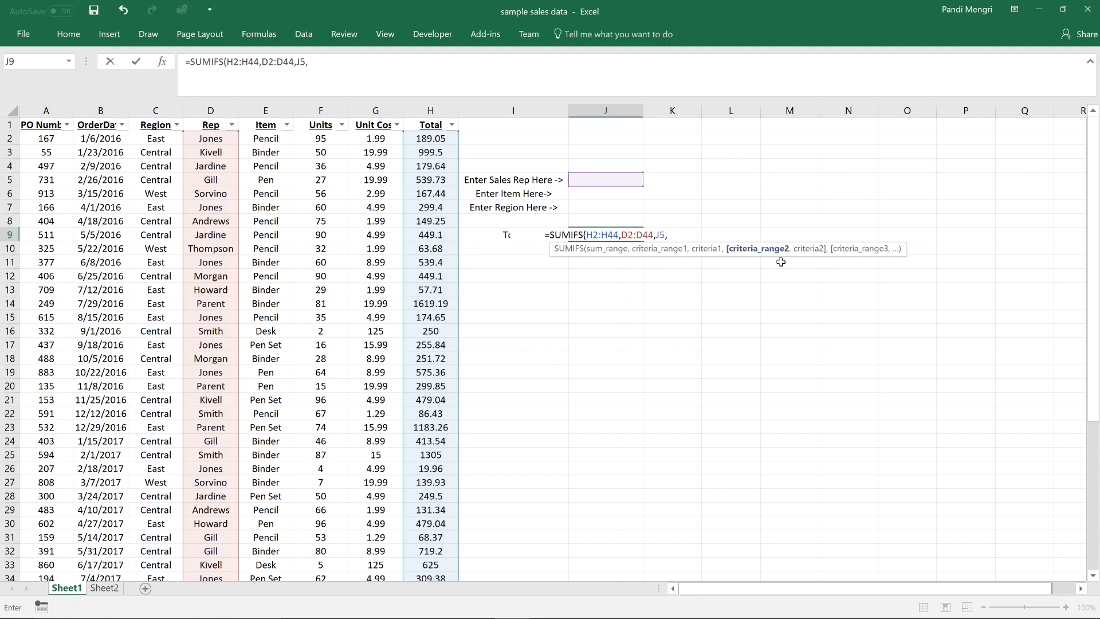
pyautogui.moveTo(535, 237)
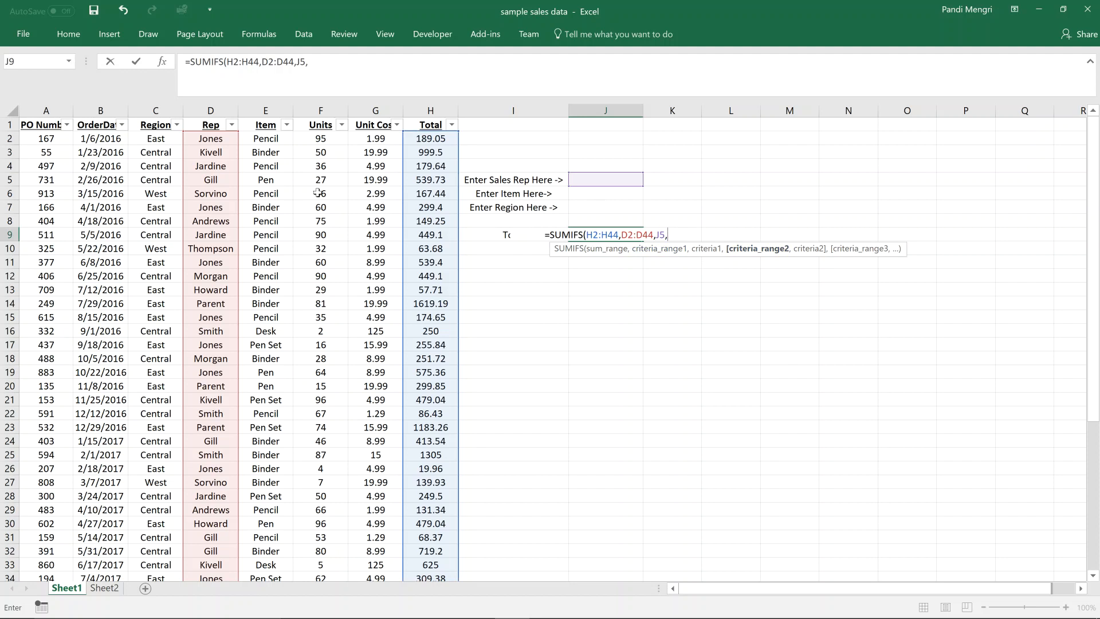
pyautogui.moveTo(456, 182)
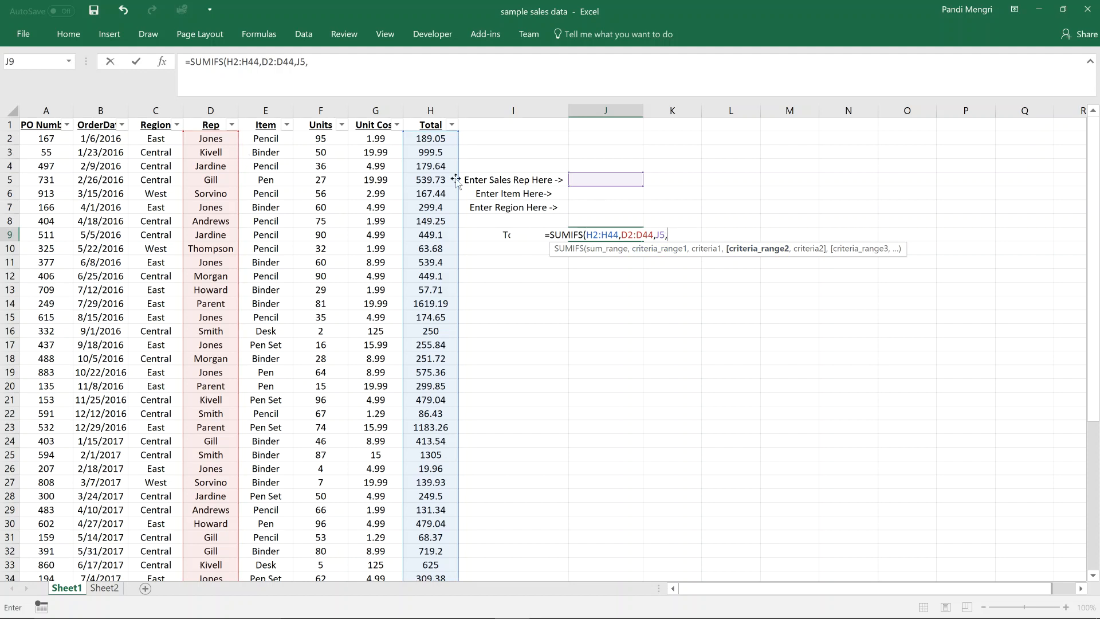
pyautogui.moveTo(294, 153)
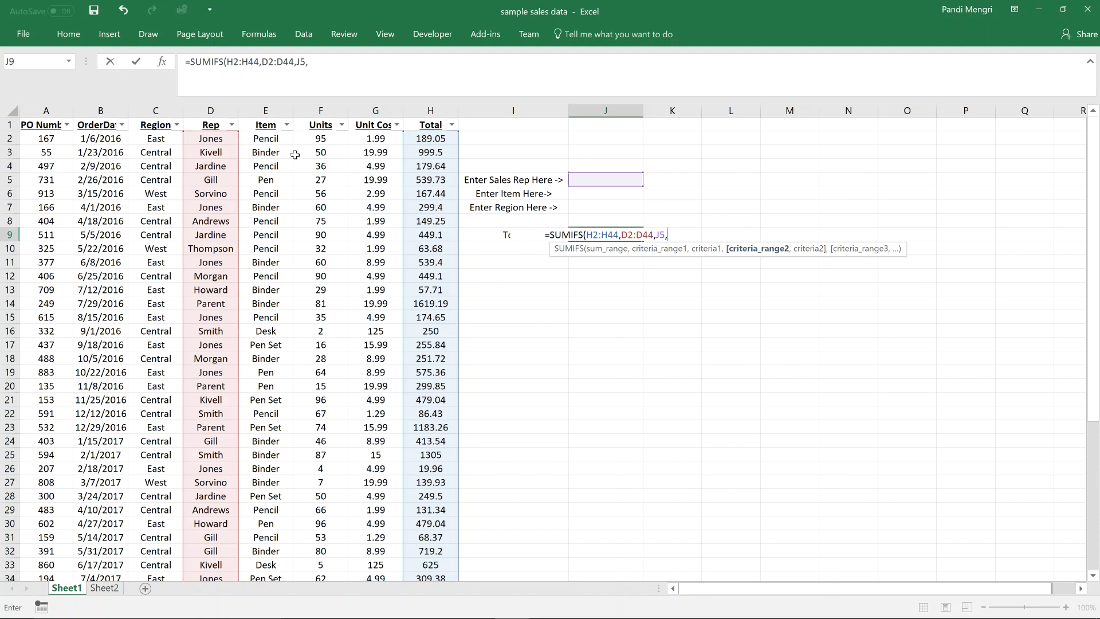
pyautogui.click(265, 138)
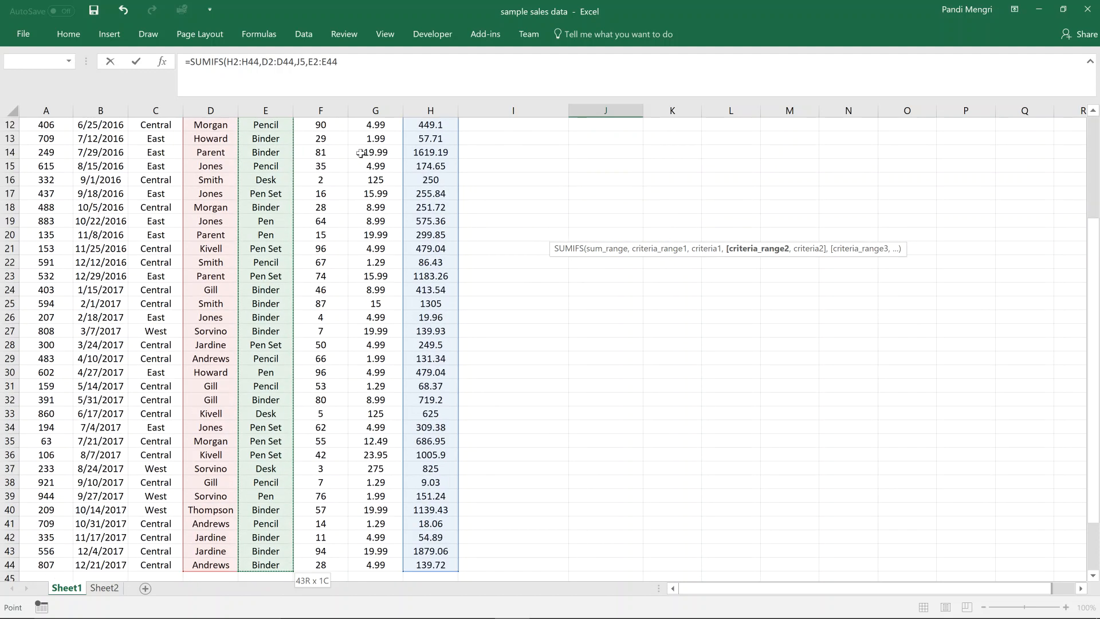
pyautogui.write(',')
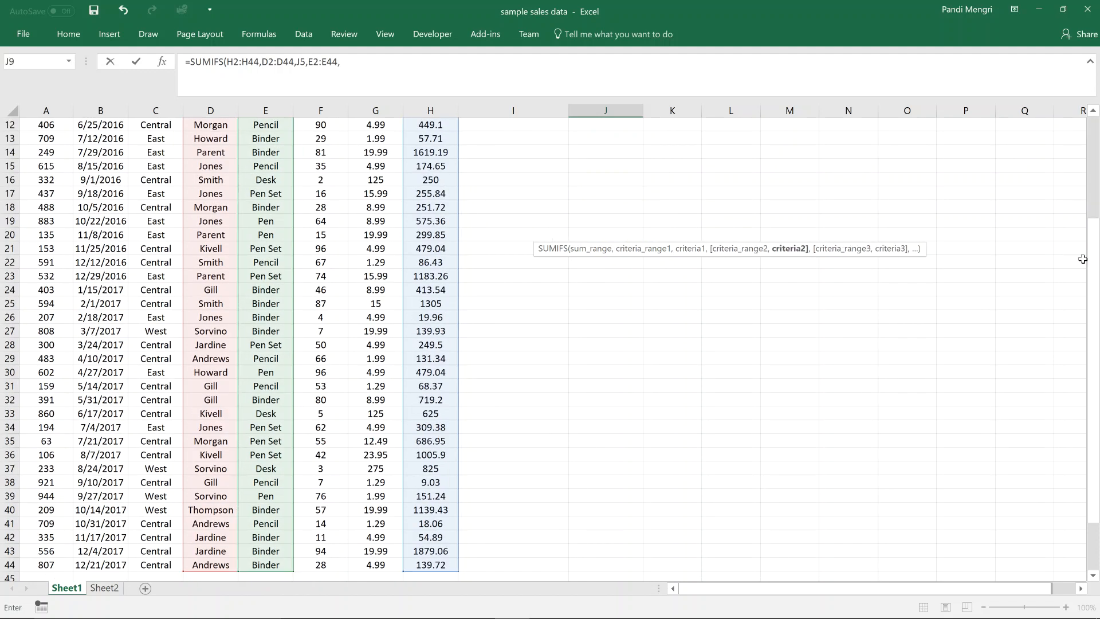
# Add J6 as the item criterion, C2:C44 with J7 for region, and close the formula.
pyautogui.scroll(3)
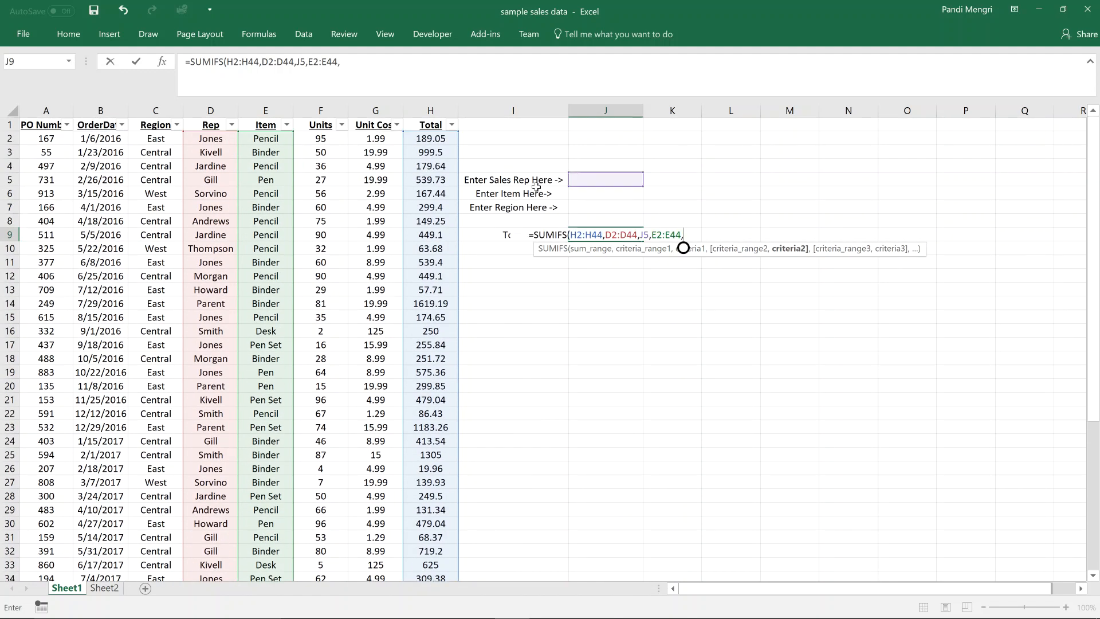
pyautogui.moveTo(581, 196)
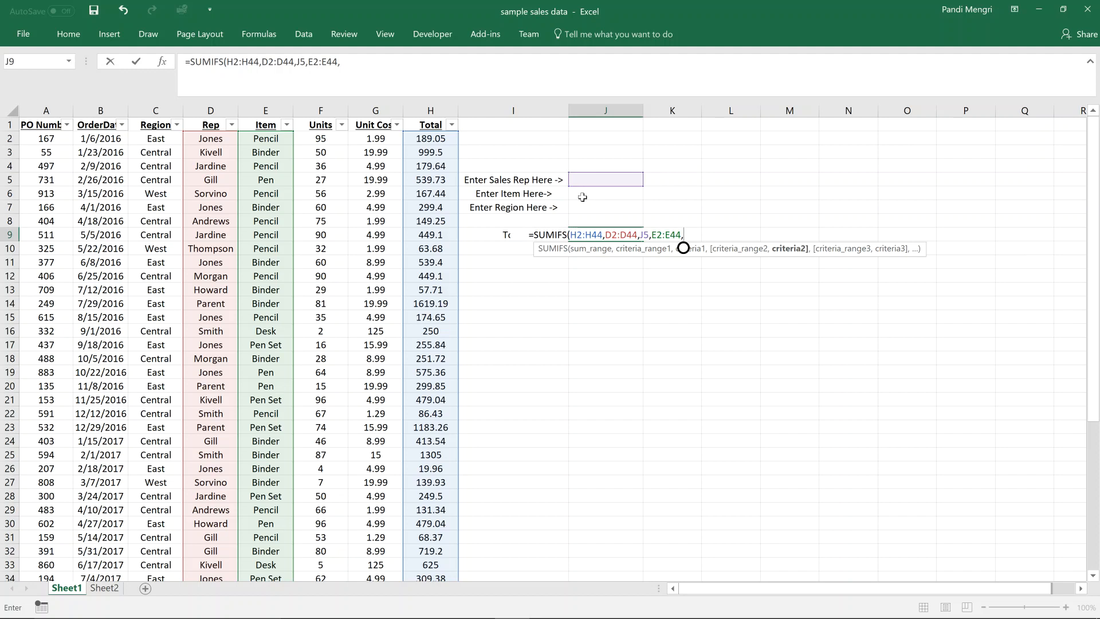
pyautogui.click(605, 193)
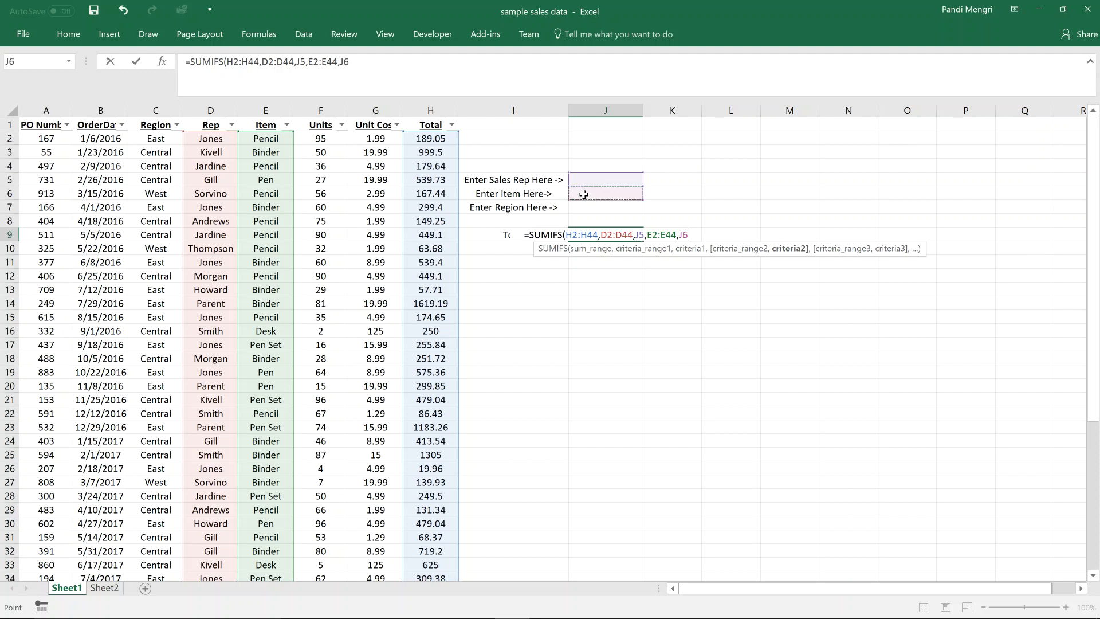
pyautogui.write(',')
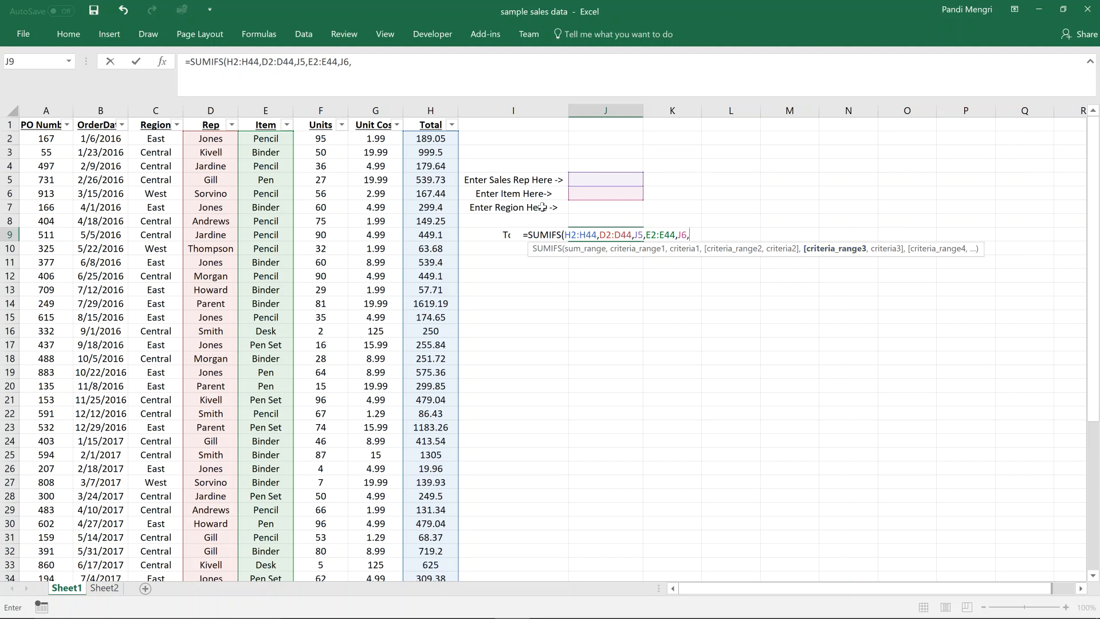
pyautogui.click(155, 139)
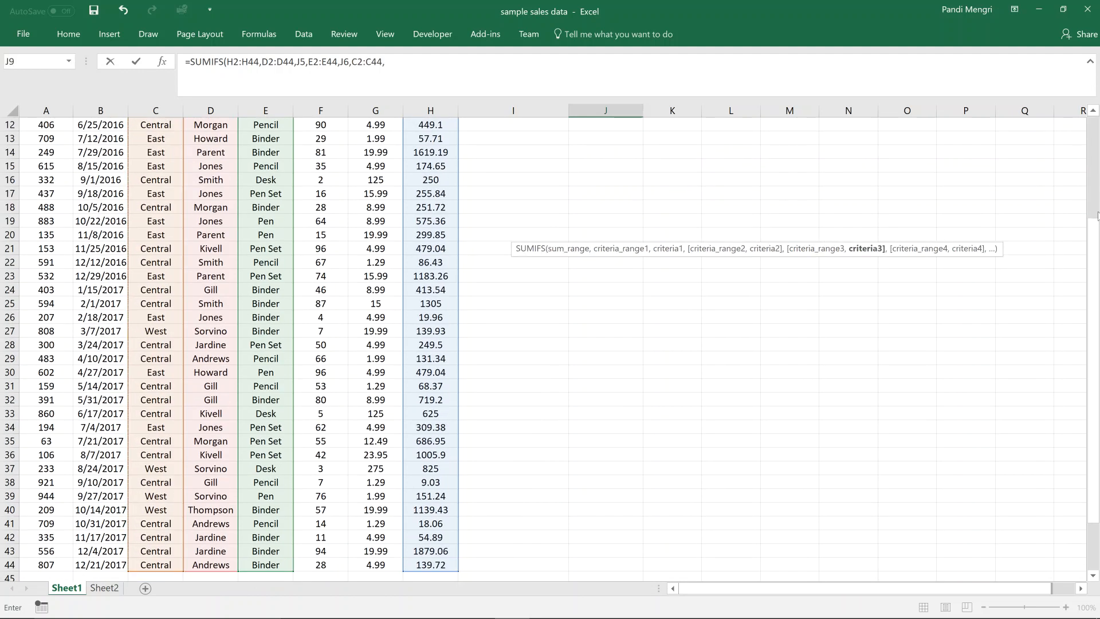
pyautogui.scroll(3)
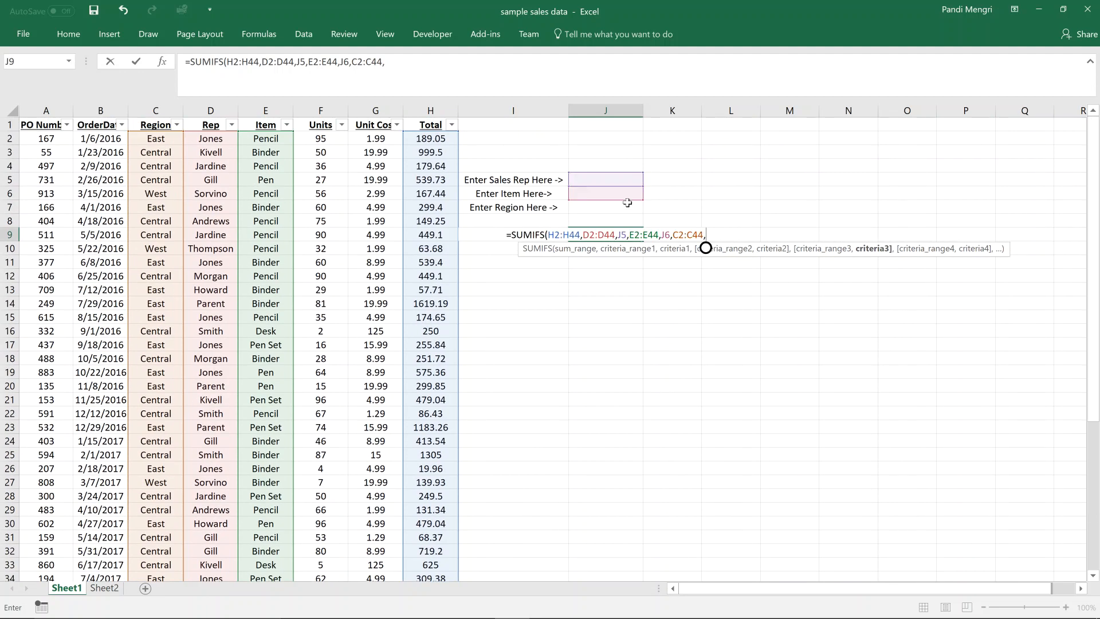
pyautogui.click(605, 207)
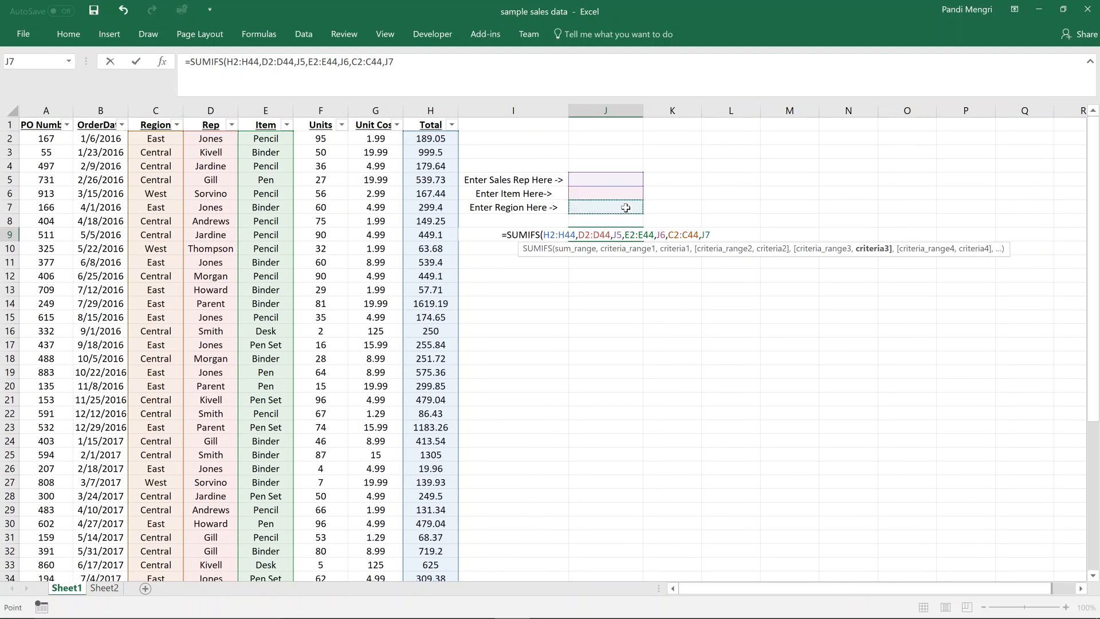
pyautogui.write(')')
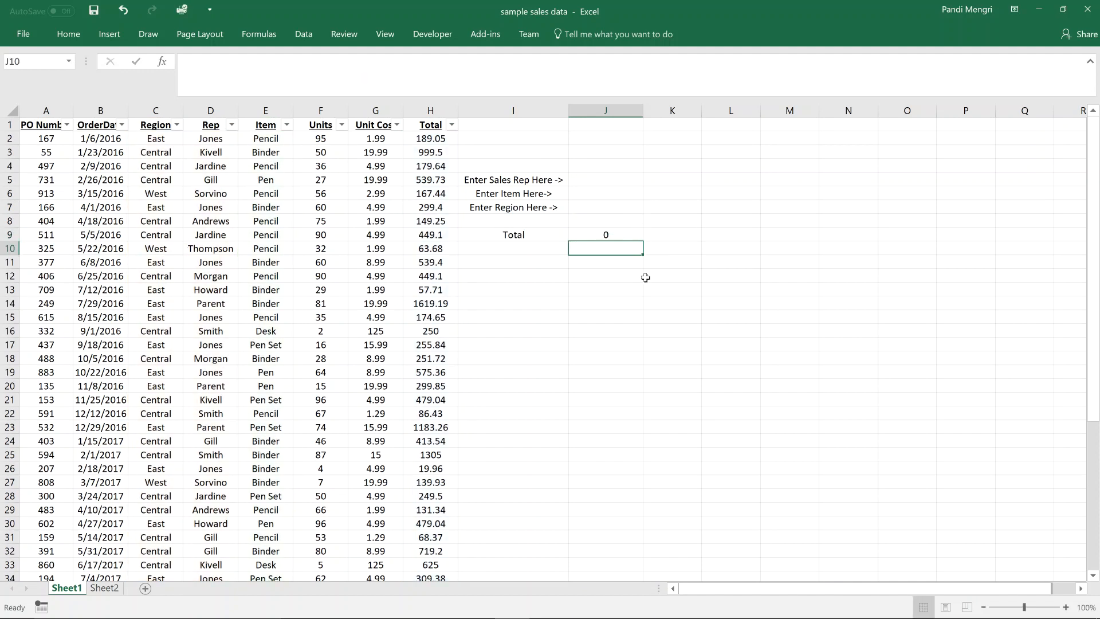
# Enter Jones, Pencil and East in J5:J7 so the total shows 363.7.
pyautogui.click(605, 234)
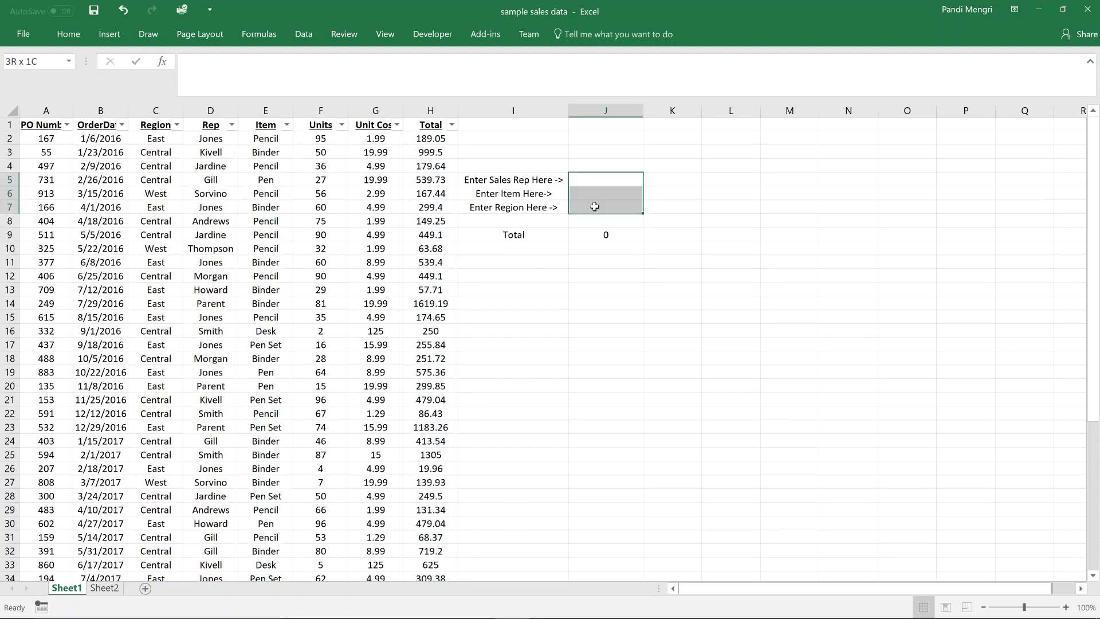
pyautogui.click(605, 179)
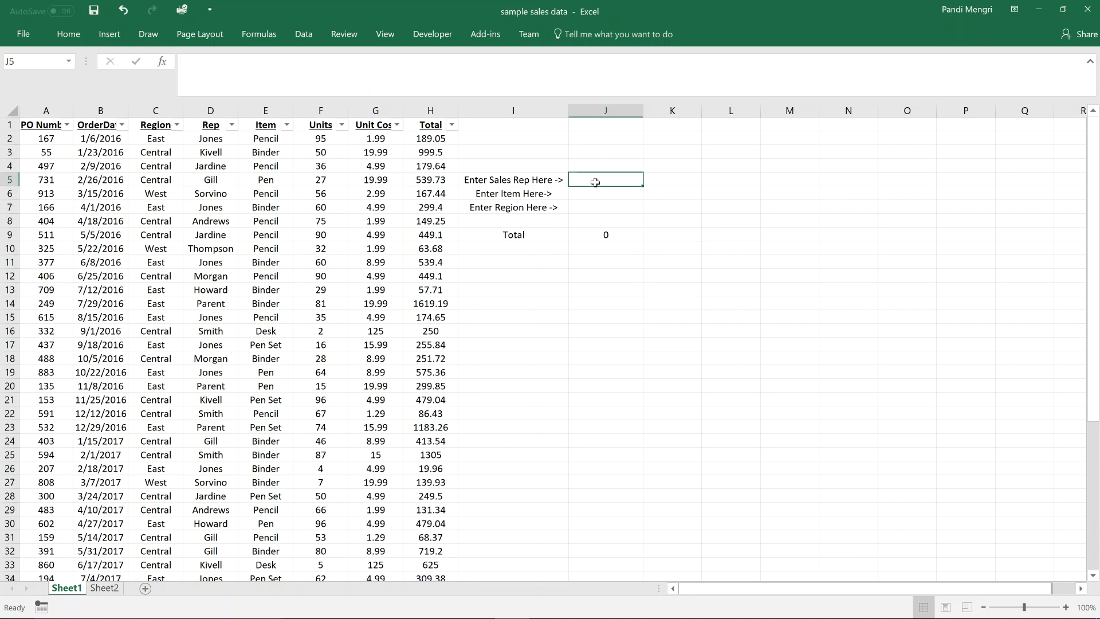
pyautogui.write('Jones')
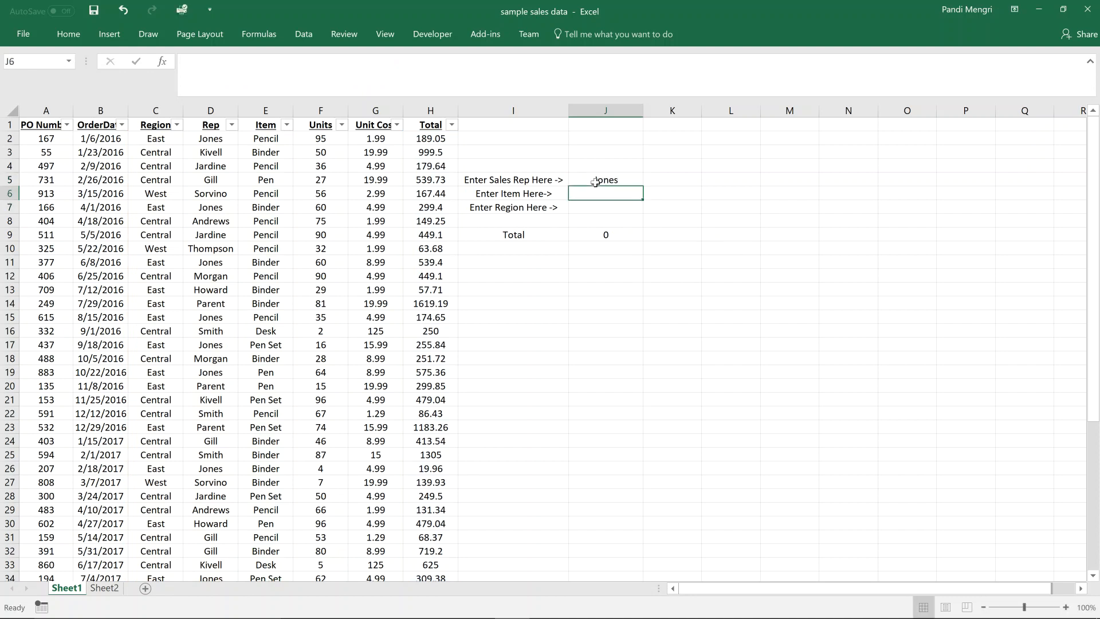
pyautogui.write('Pencil')
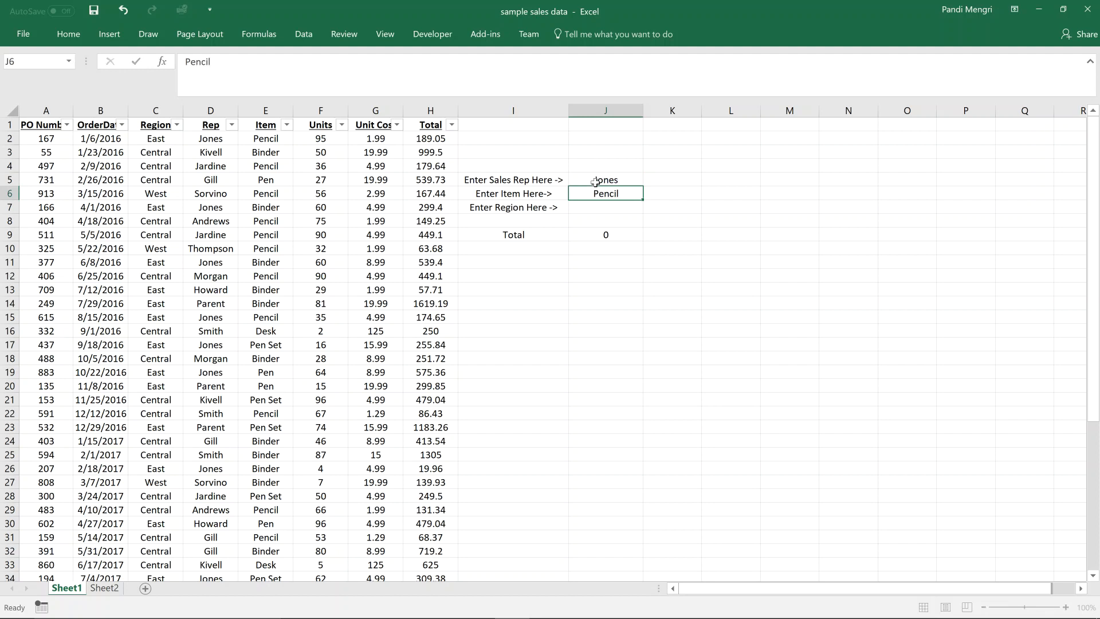
pyautogui.press('Return')
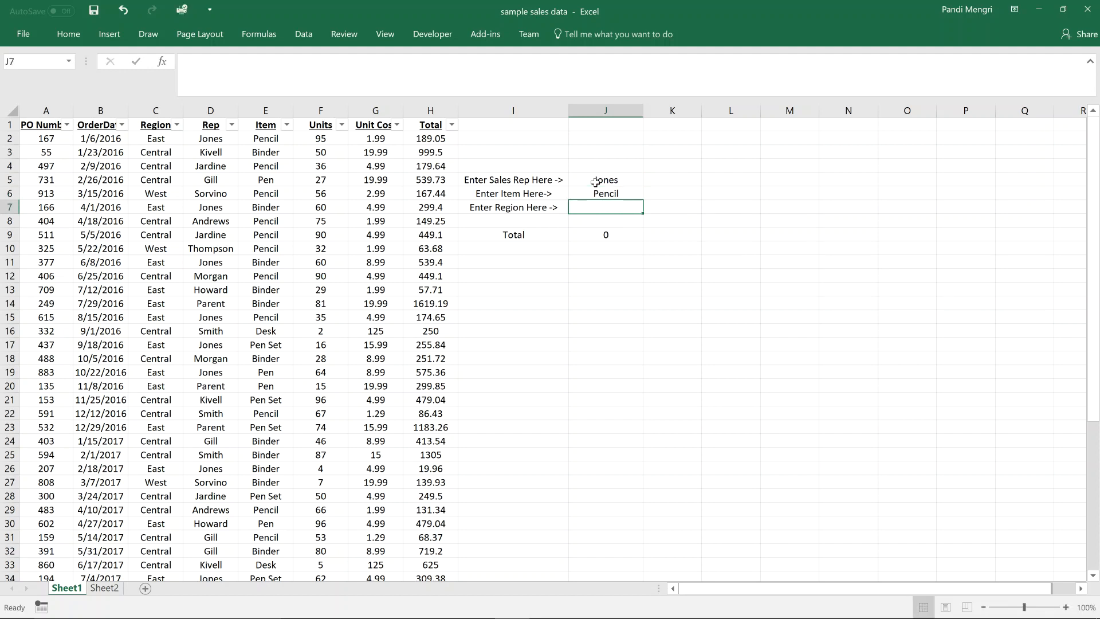
pyautogui.write('East')
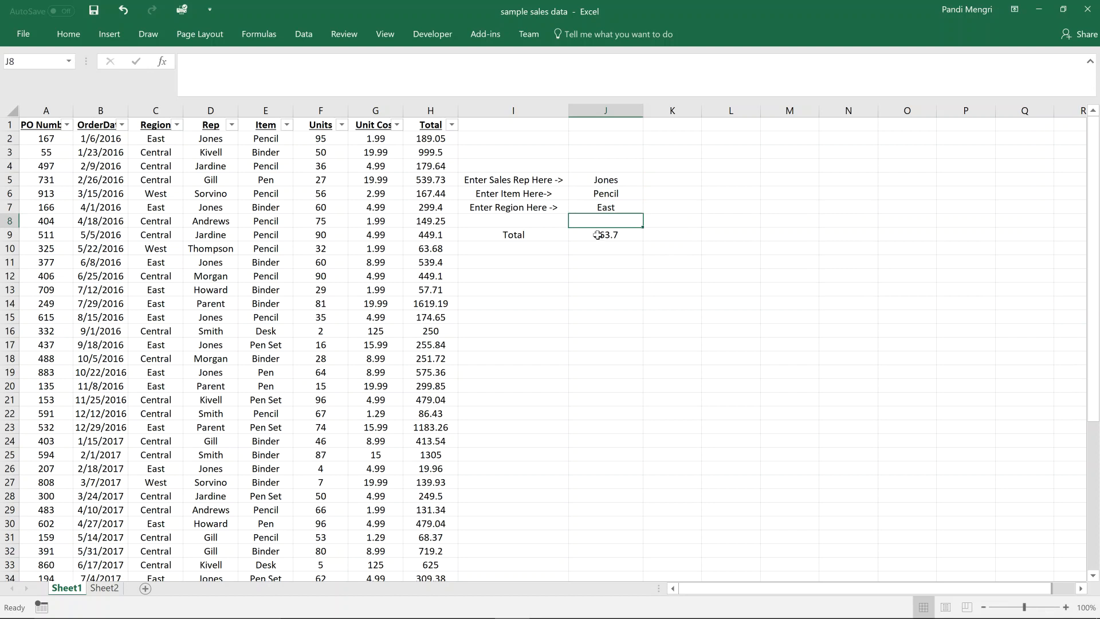
pyautogui.click(605, 234)
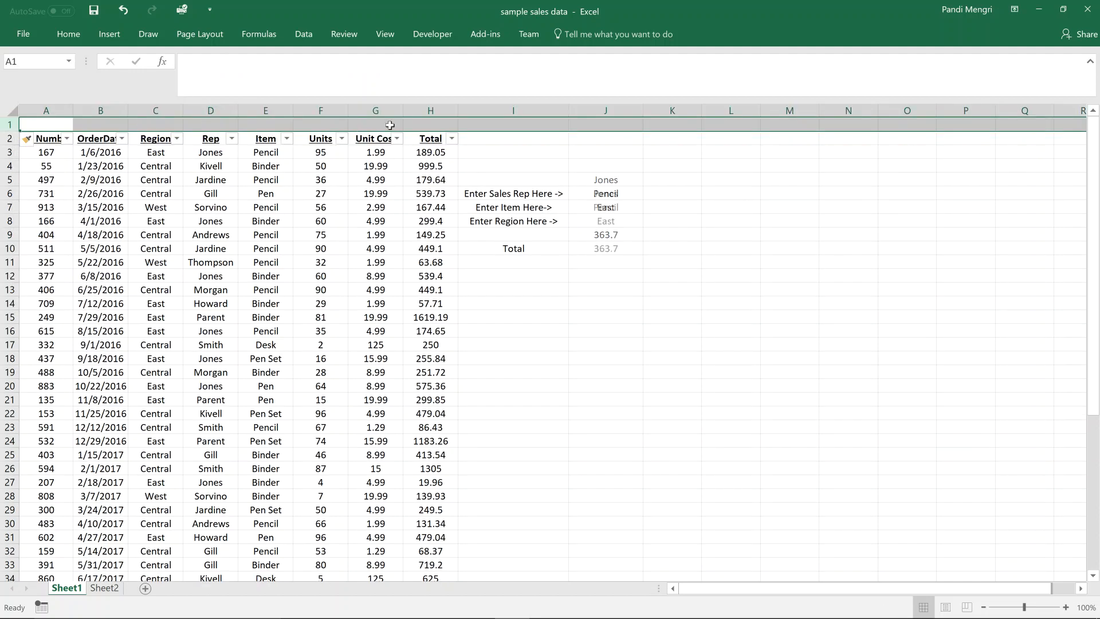
# Start a SUBTOTAL in H1 and filter Region to East and Rep to Jones.
pyautogui.write('=sub')
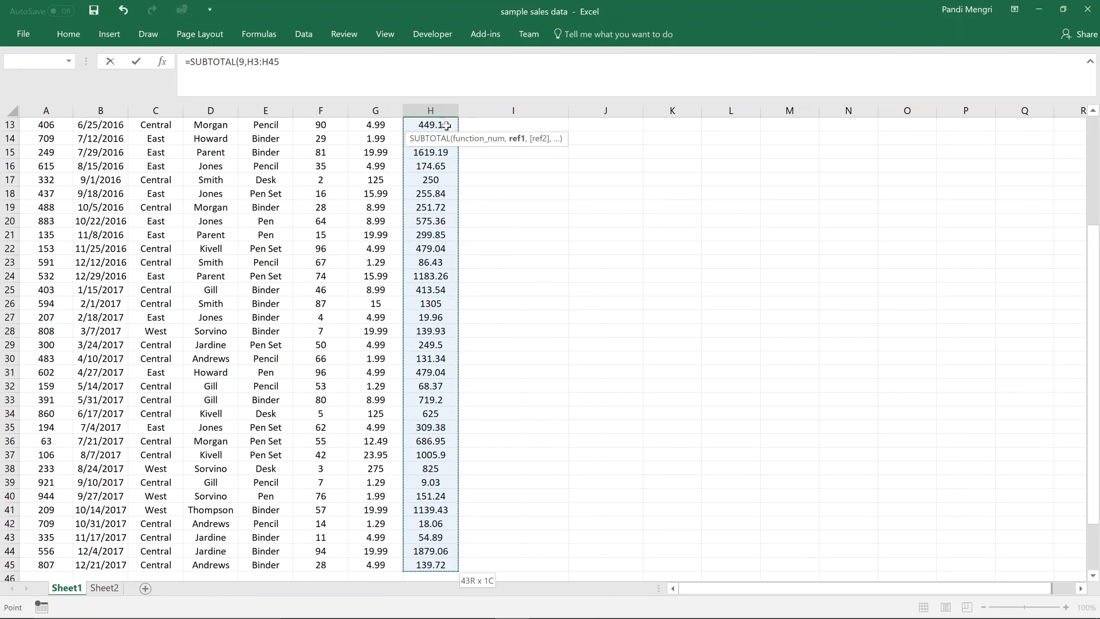
pyautogui.click(177, 138)
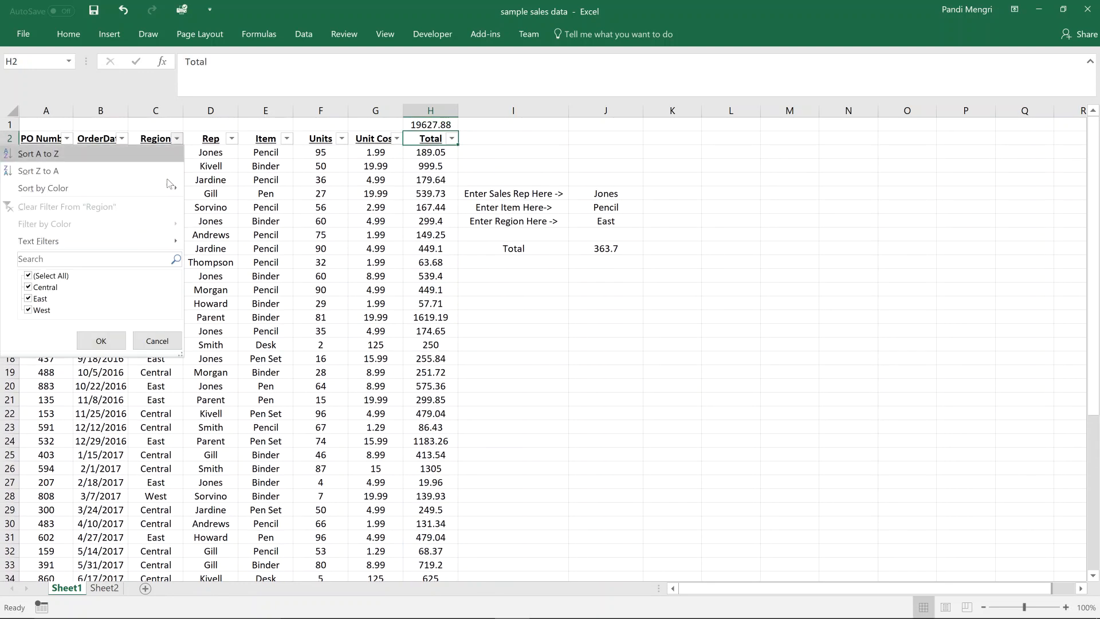
pyautogui.click(101, 341)
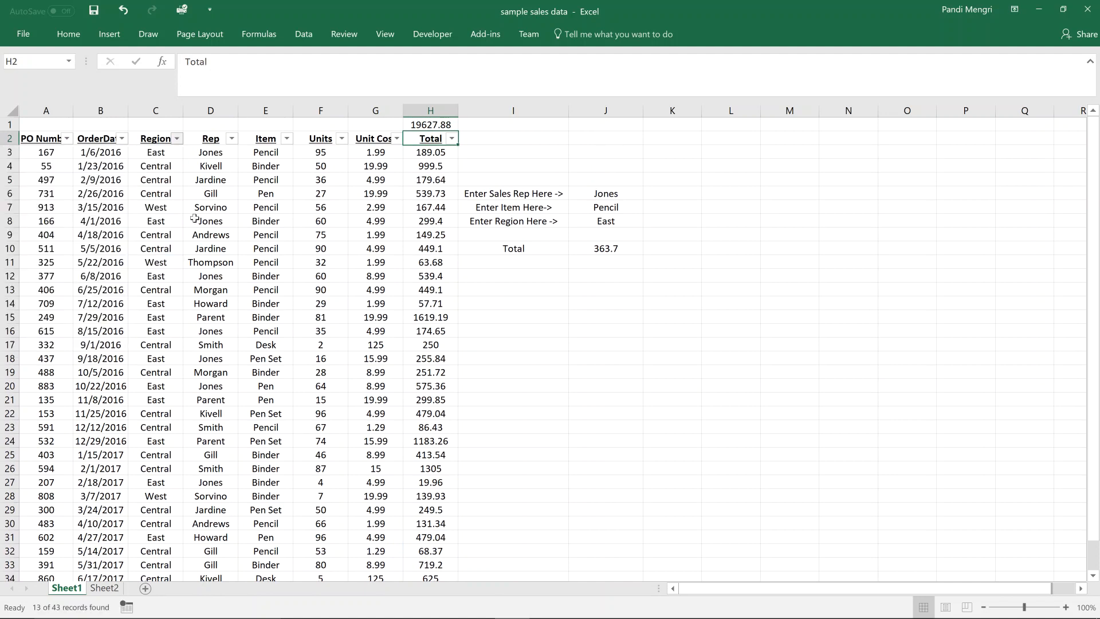
pyautogui.click(232, 138)
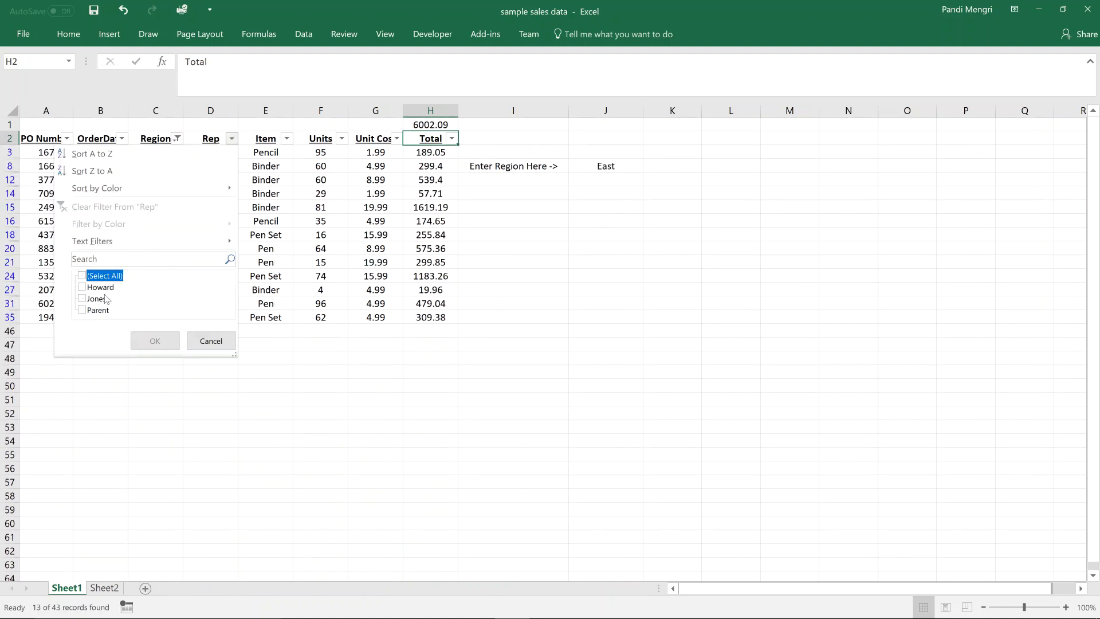
pyautogui.click(154, 340)
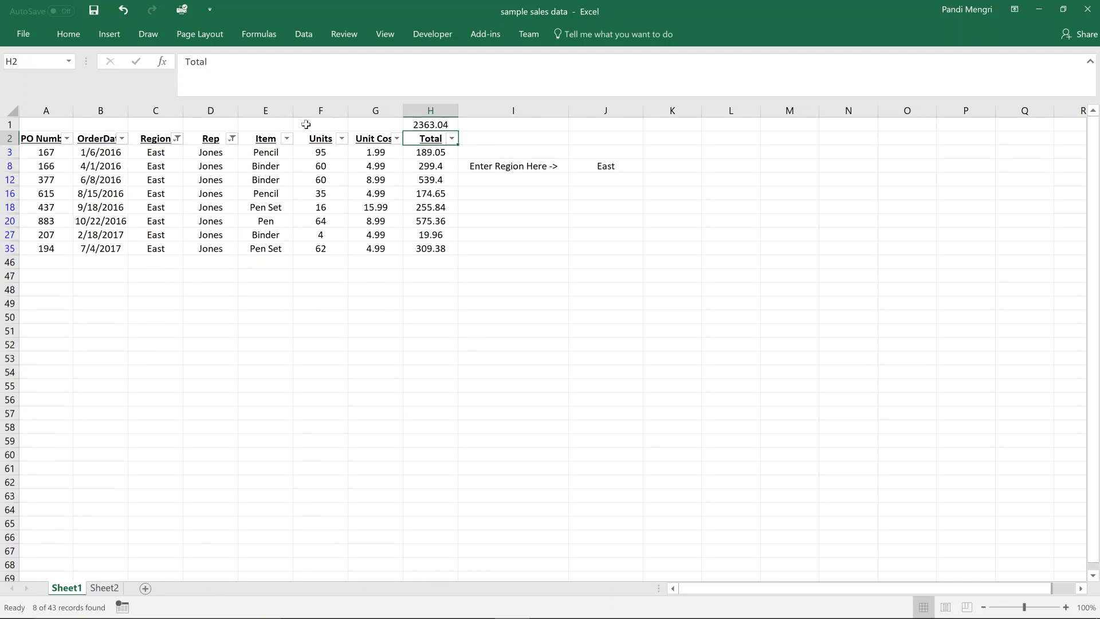
# Filter Item to Pencil, check the 363.7 subtotal in H1, then clear all filters.
pyautogui.click(286, 138)
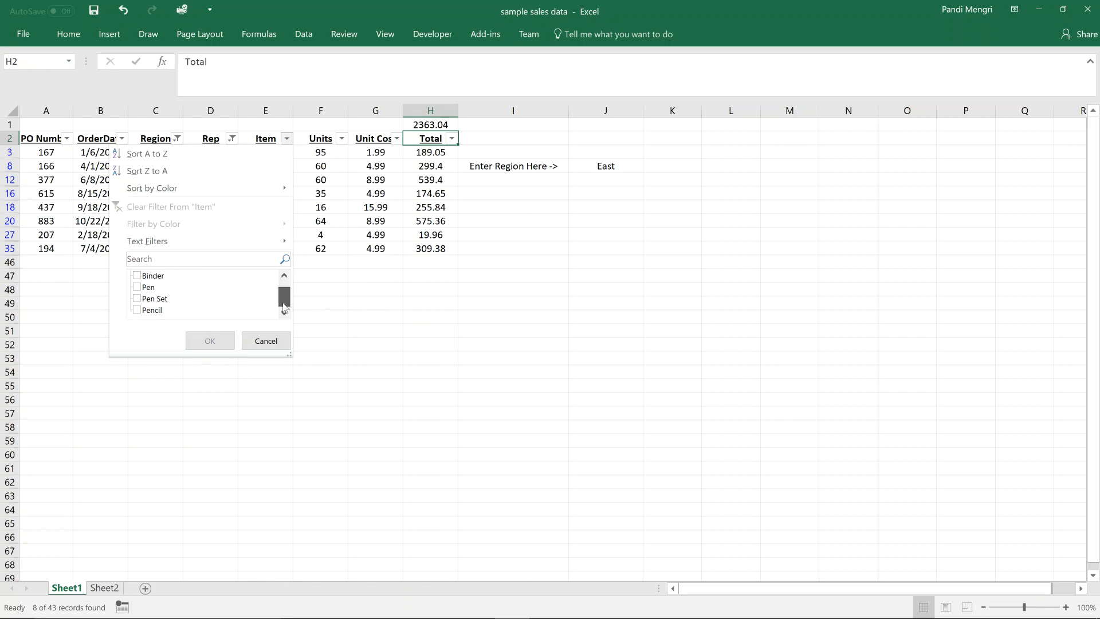
pyautogui.click(209, 340)
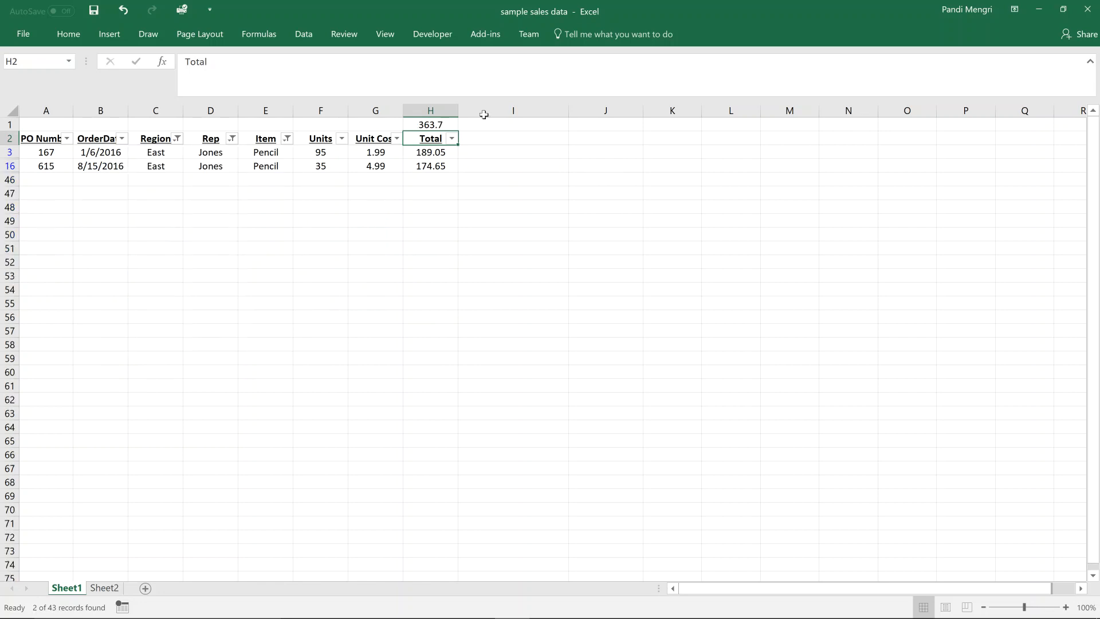
pyautogui.click(430, 124)
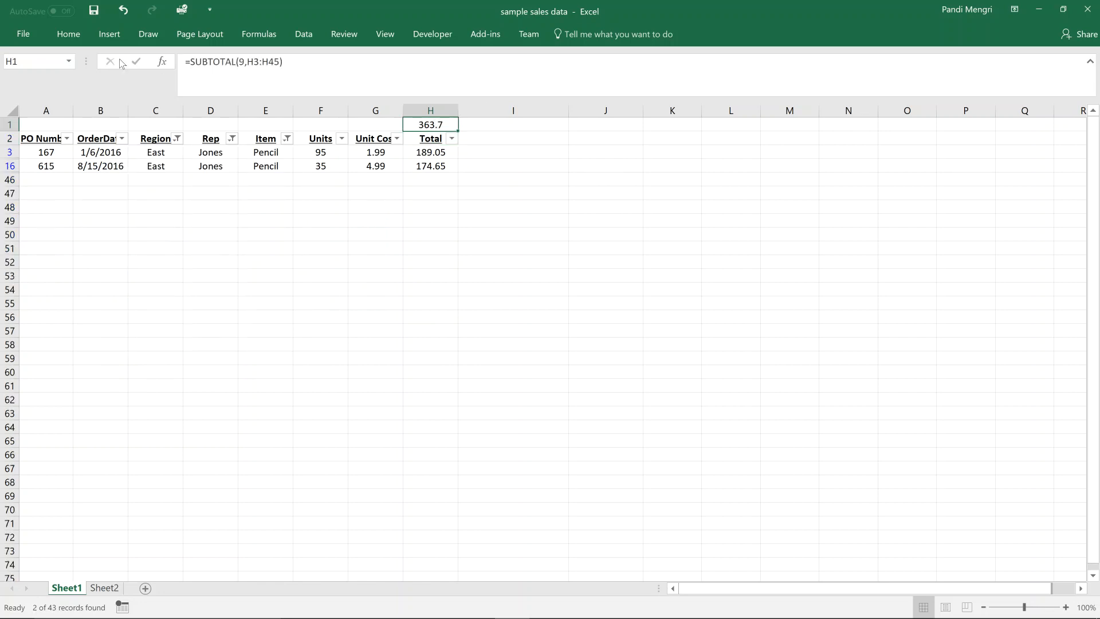
pyautogui.click(906, 74)
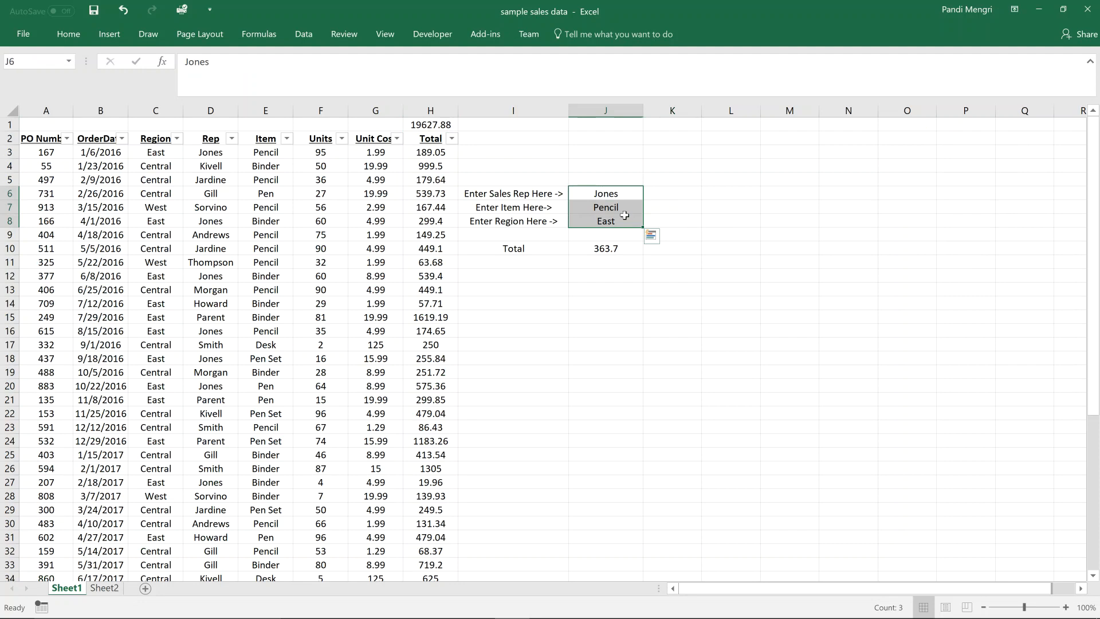
# Replace the inputs with Morgan, Binder and Central and confirm the total reads 251.72.
pyautogui.press('Delete')
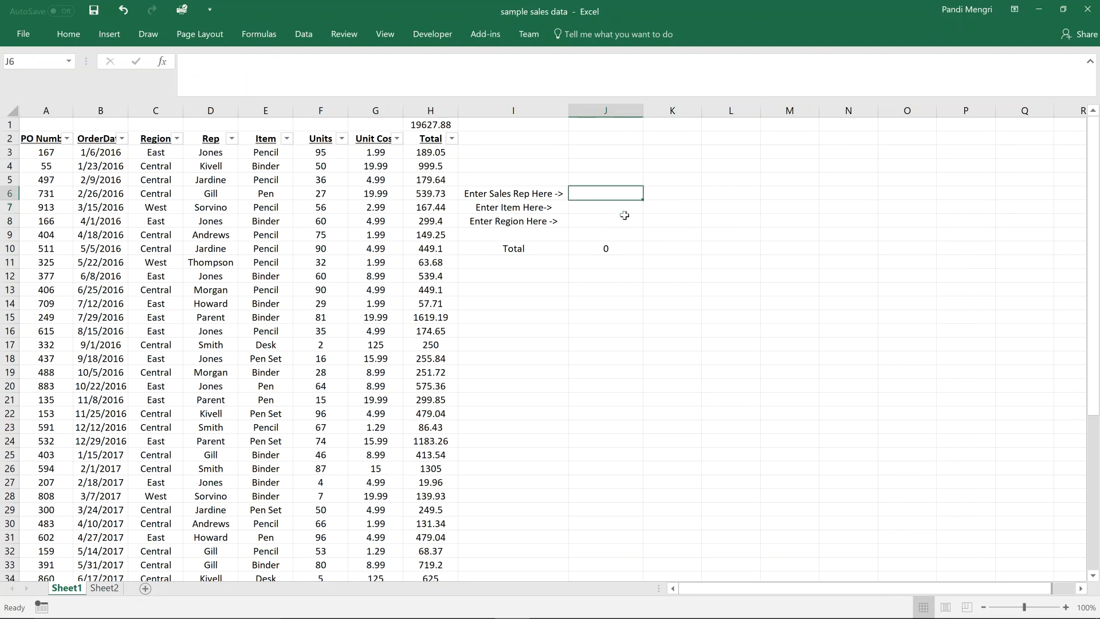
pyautogui.write('Morgan')
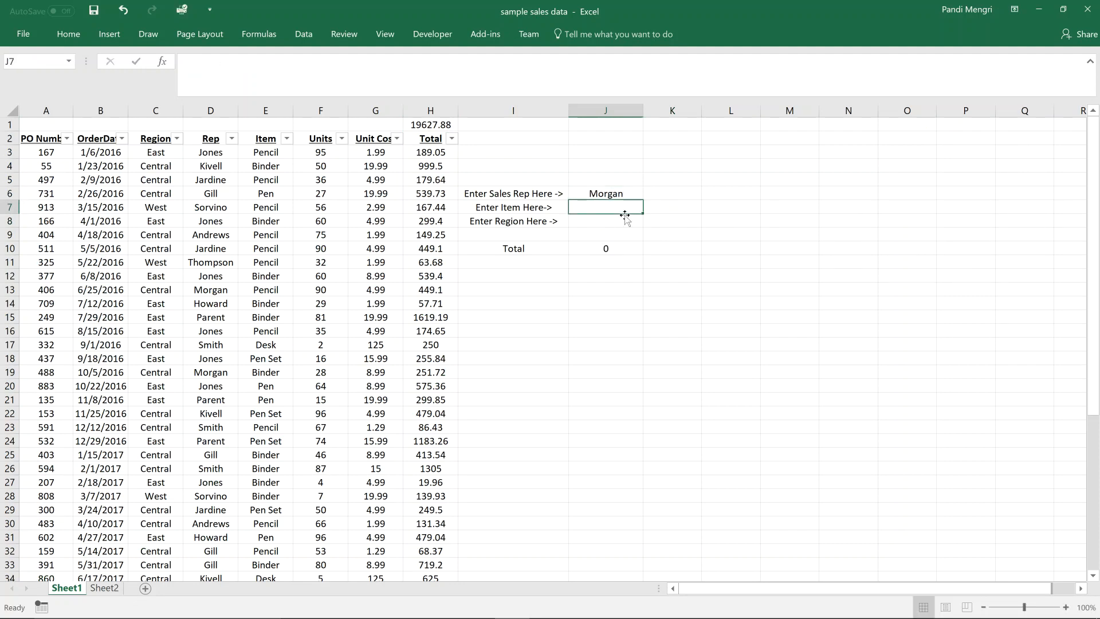
pyautogui.write('Binder')
pyautogui.click(606, 222)
pyautogui.write('Central')
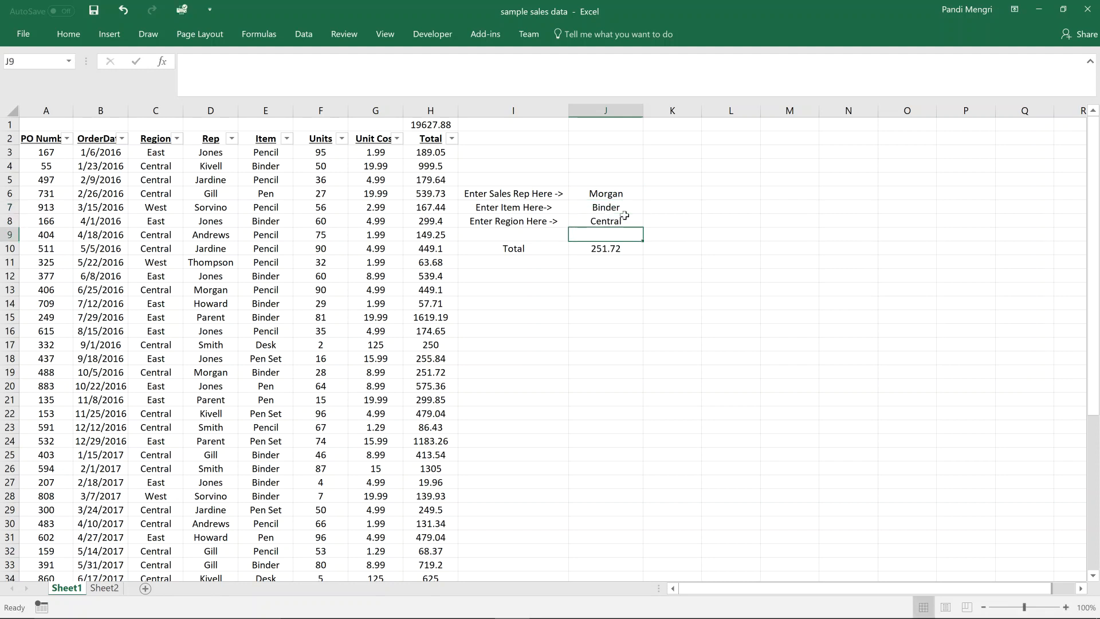
pyautogui.click(605, 247)
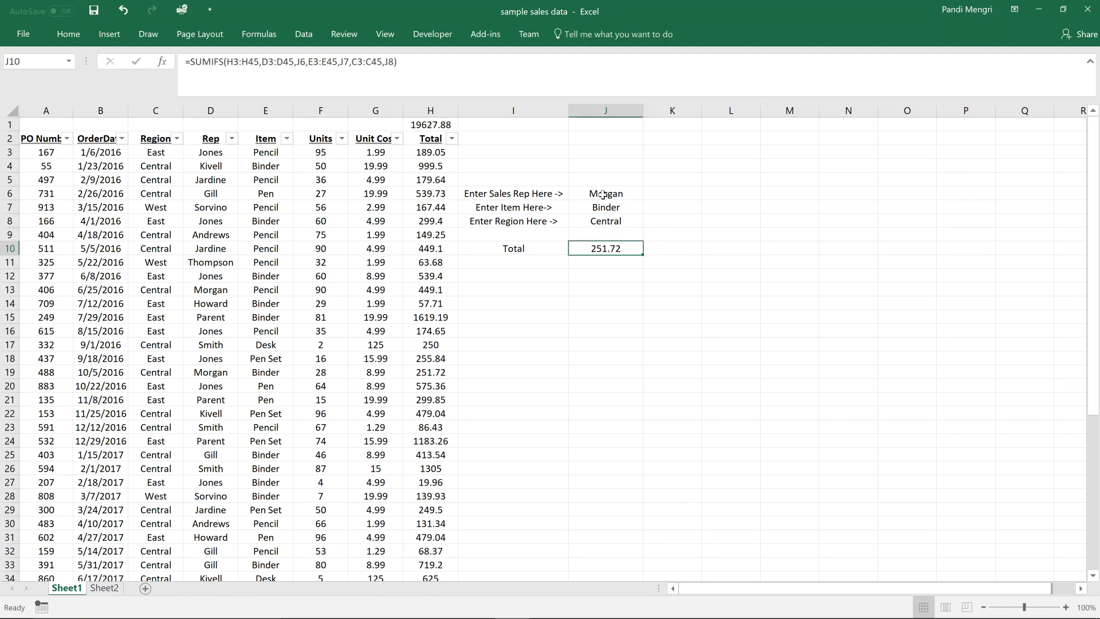
pyautogui.click(513, 288)
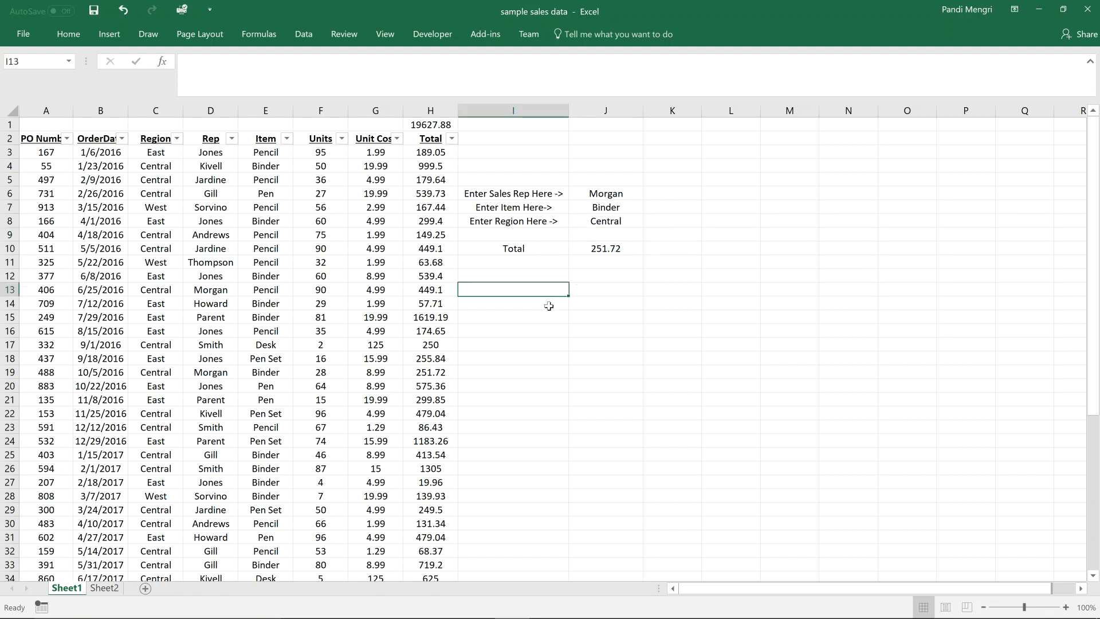